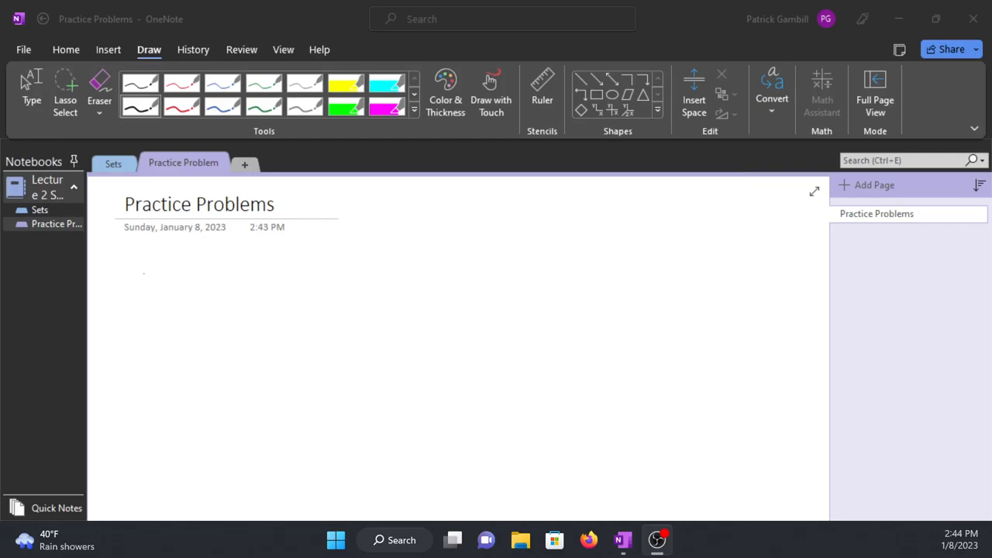
Handwrite '1. compute the following with the sets' as the problem instruction.
left_click_drag(142, 267, 155, 292)
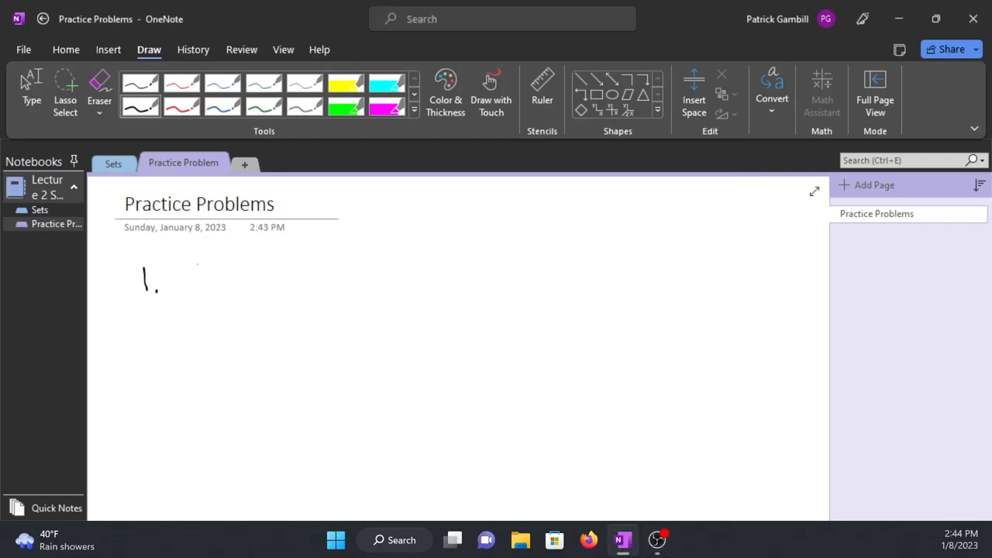
left_click_drag(177, 256, 240, 248)
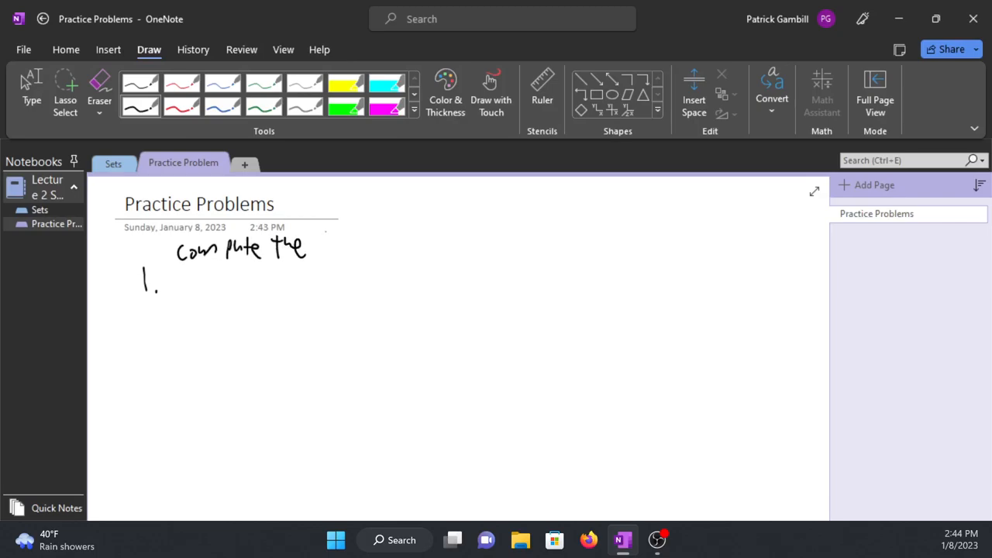
left_click_drag(310, 248, 385, 260)
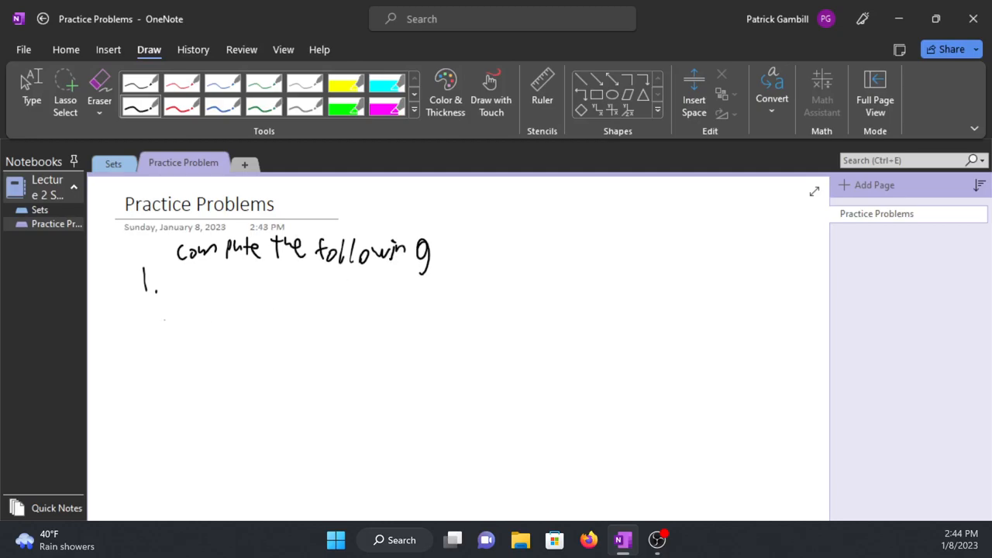
left_click_drag(159, 344, 167, 354)
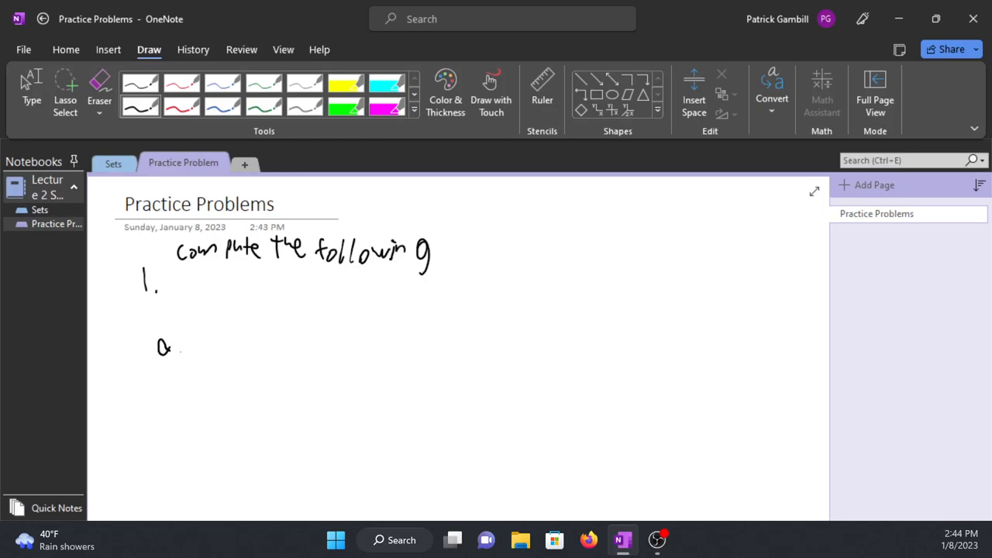
type("A")
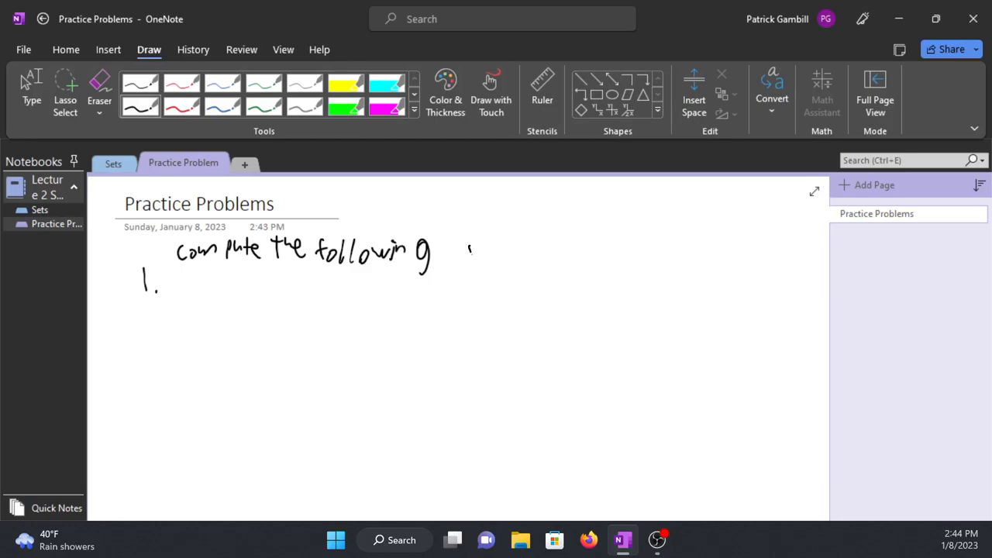
left_click_drag(468, 248, 555, 248)
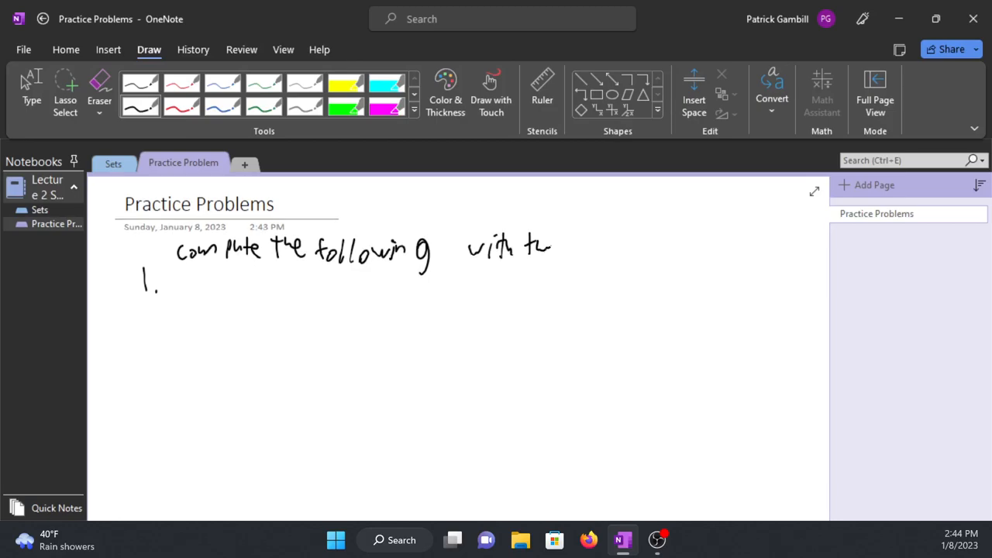
left_click_drag(561, 248, 620, 263)
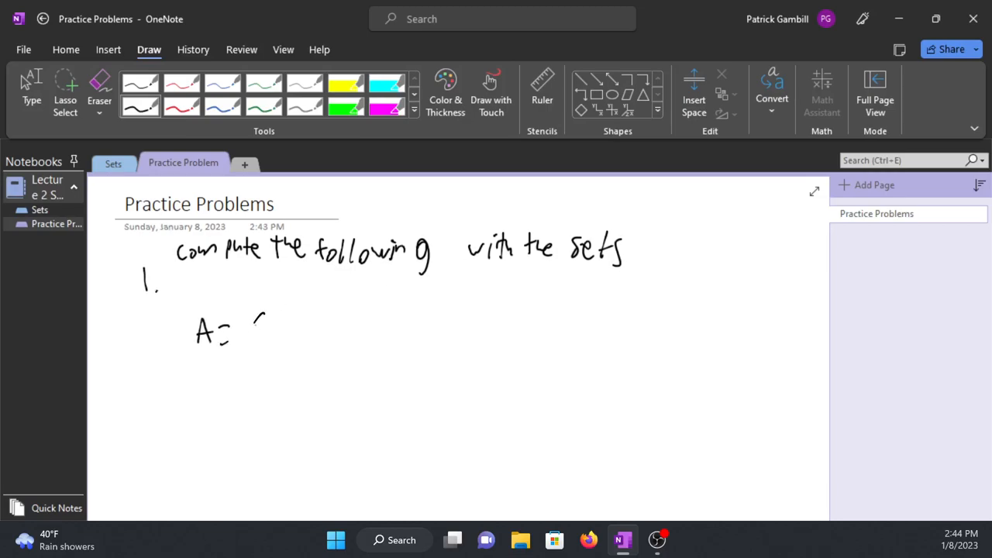
Define sets A={0,1,2}, B={2,3,4}, C={1,3,5} and X={0,1,2,3,4,5} below the instruction.
left_click_drag(251, 334, 325, 325)
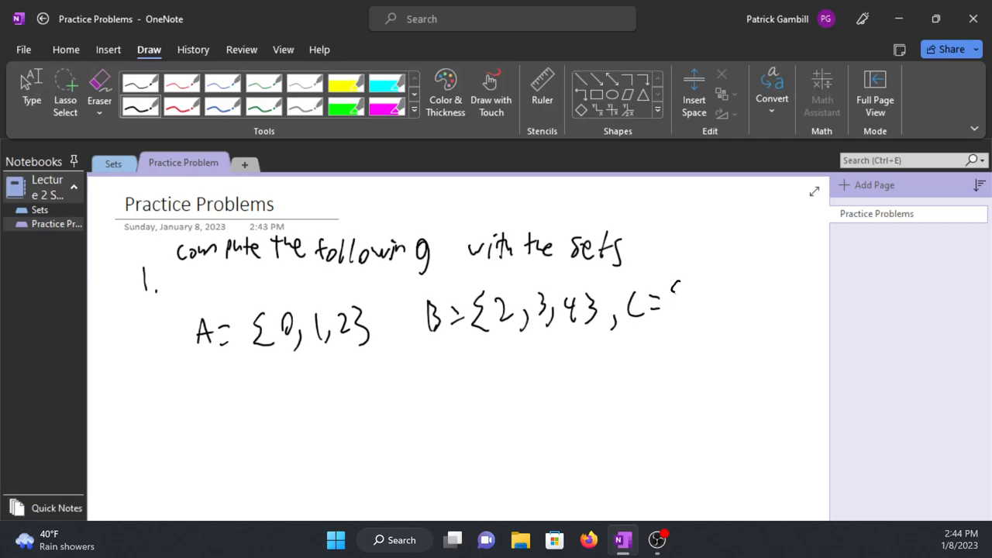
left_click_drag(670, 282, 710, 313)
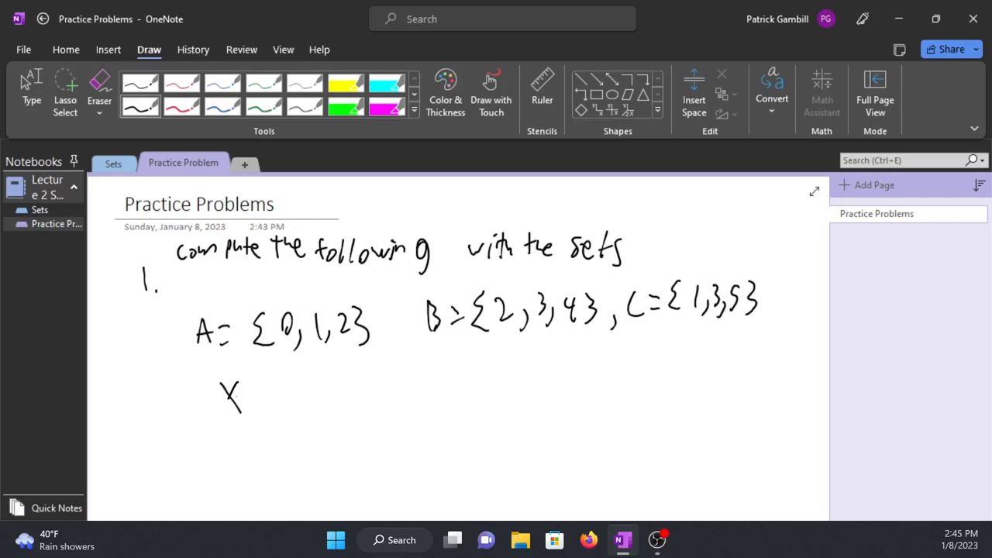
left_click_drag(256, 395, 356, 387)
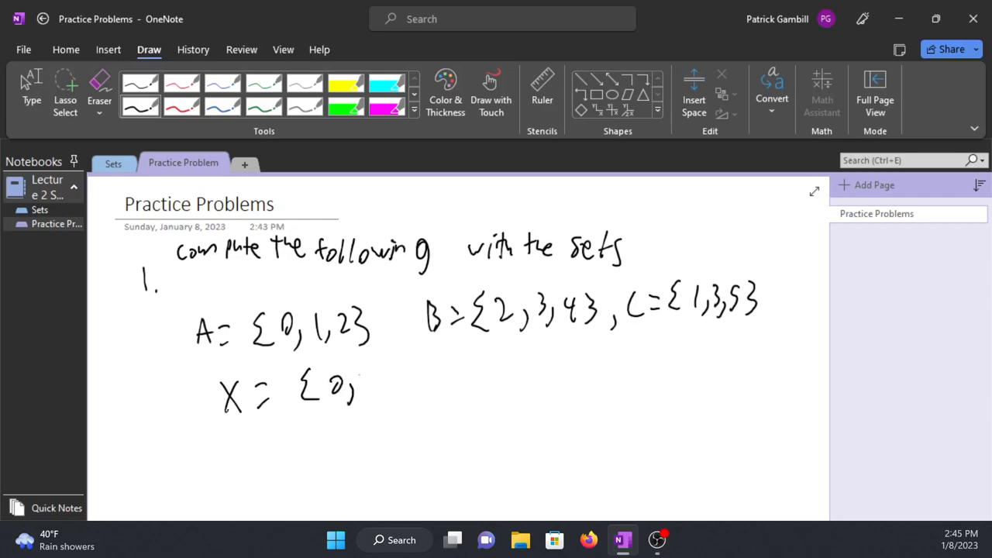
left_click_drag(365, 387, 461, 387)
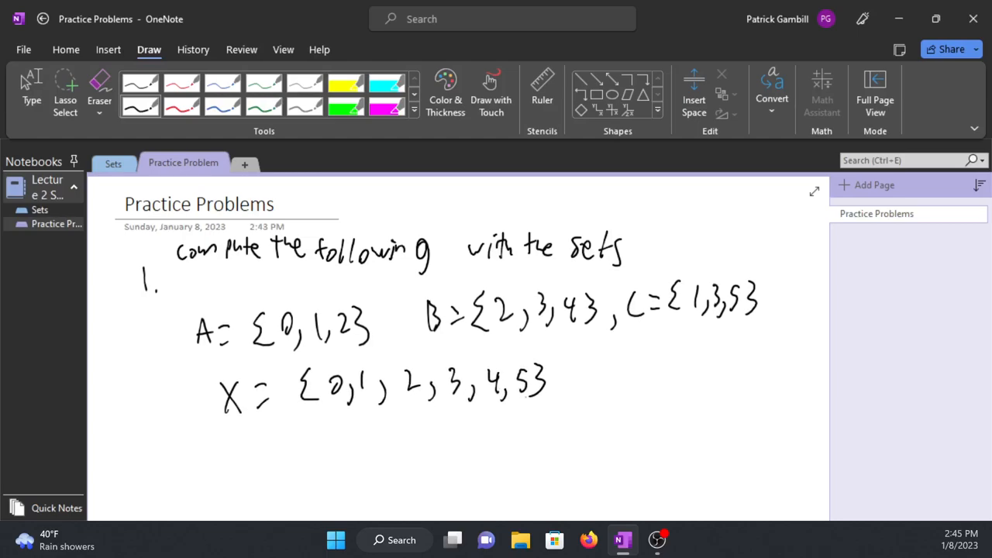
Handwrite part b, (A∩B)∪(A∩C)∪(B∩C), under part a.
scroll("down", 3)
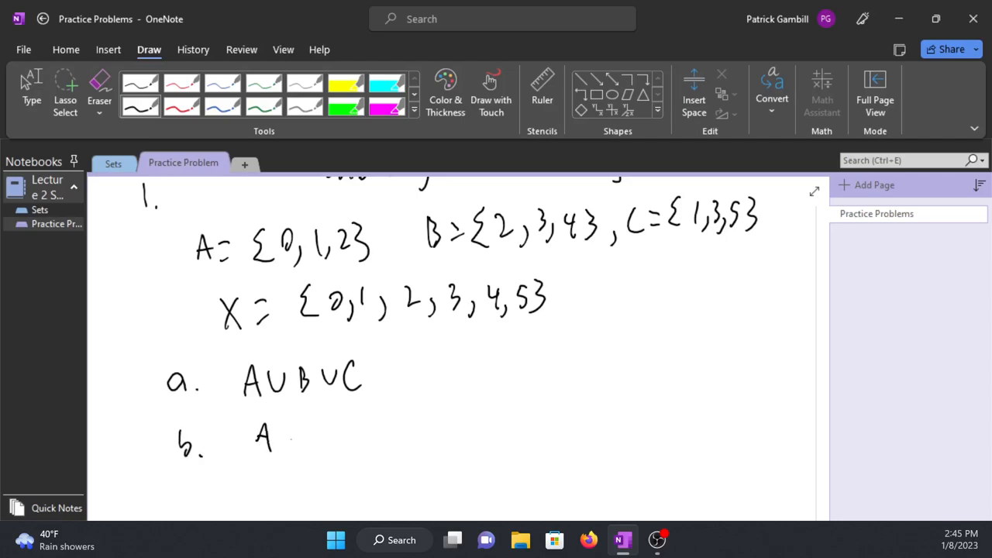
left_click_drag(248, 434, 325, 449)
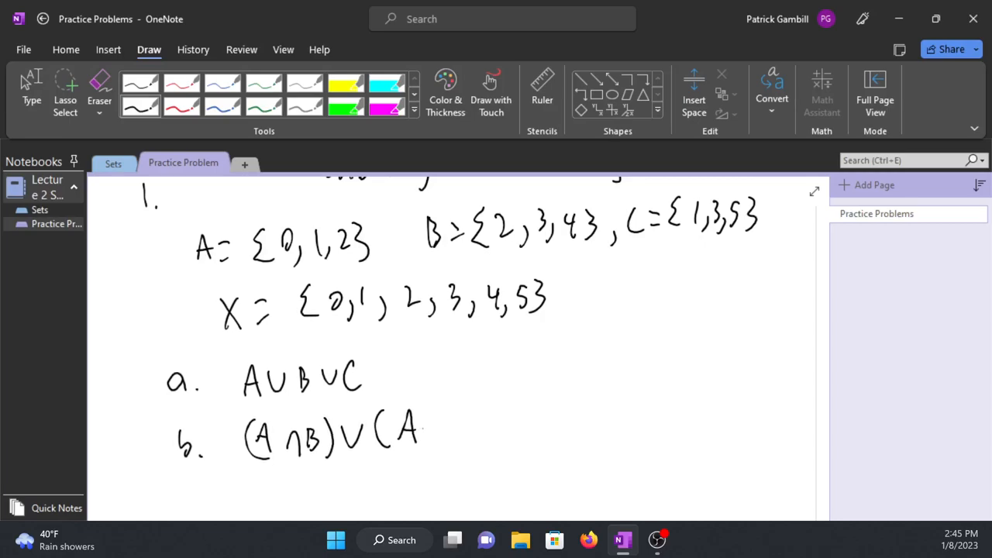
left_click_drag(421, 431, 465, 431)
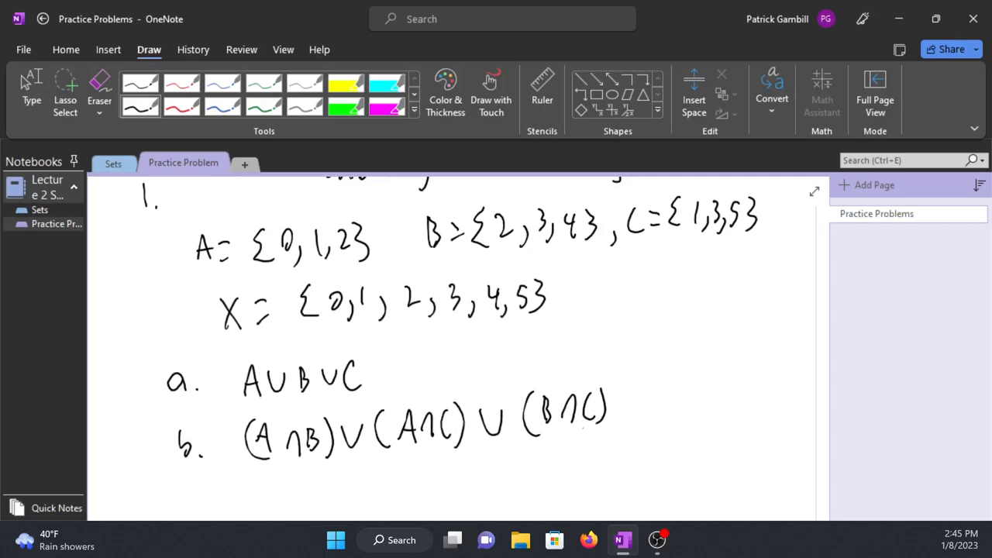
scroll("down", 3)
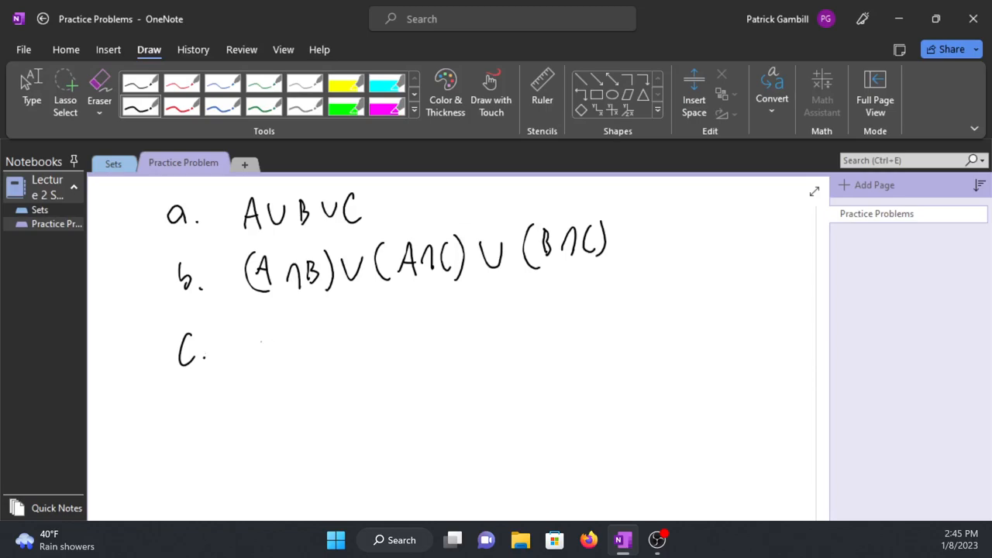
Handwrite 'c. (X⊕B)∩C' and 'd. A,B,C⊆X, Ā∩B̄∩C̄ where Ā=X−A'.
left_click_drag(255, 349, 302, 349)
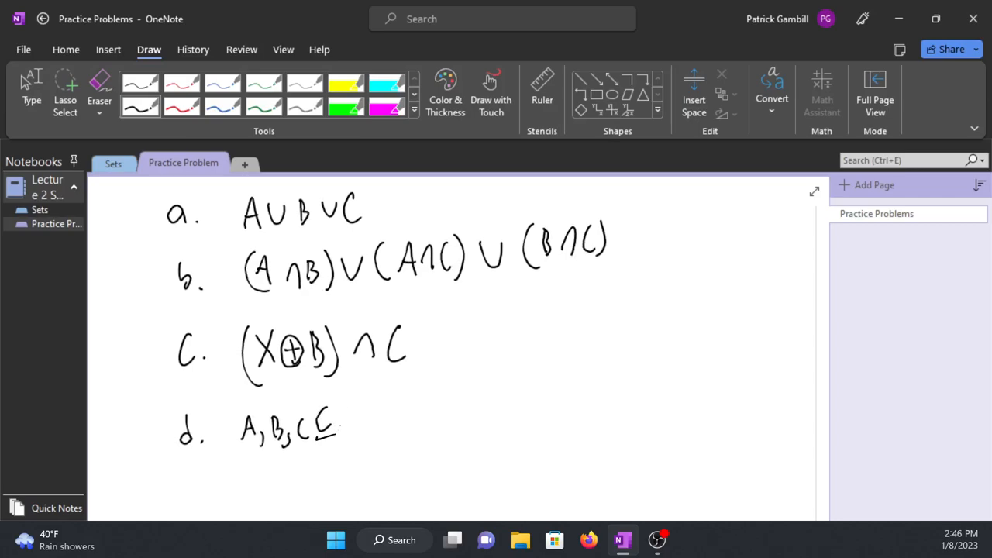
left_click_drag(341, 434, 357, 415)
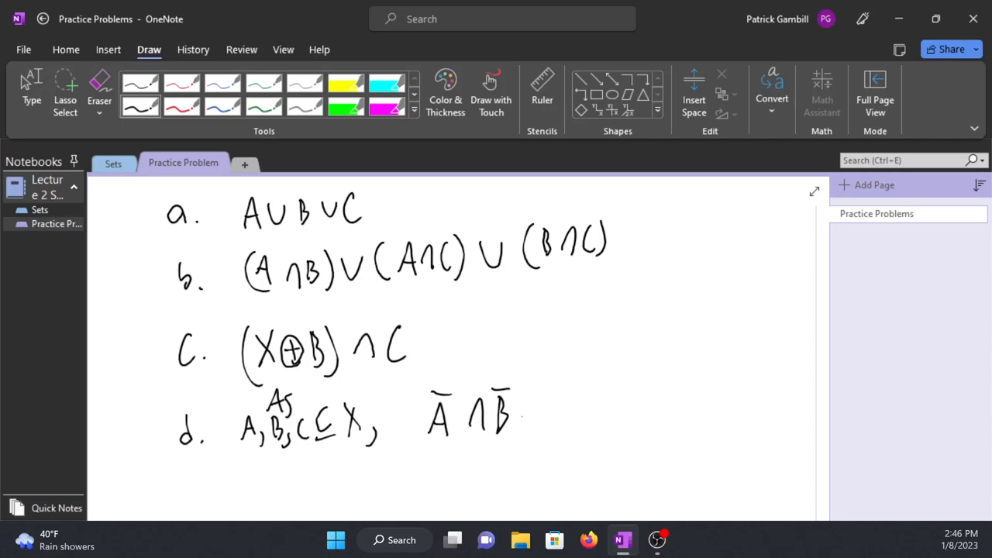
left_click_drag(520, 419, 566, 411)
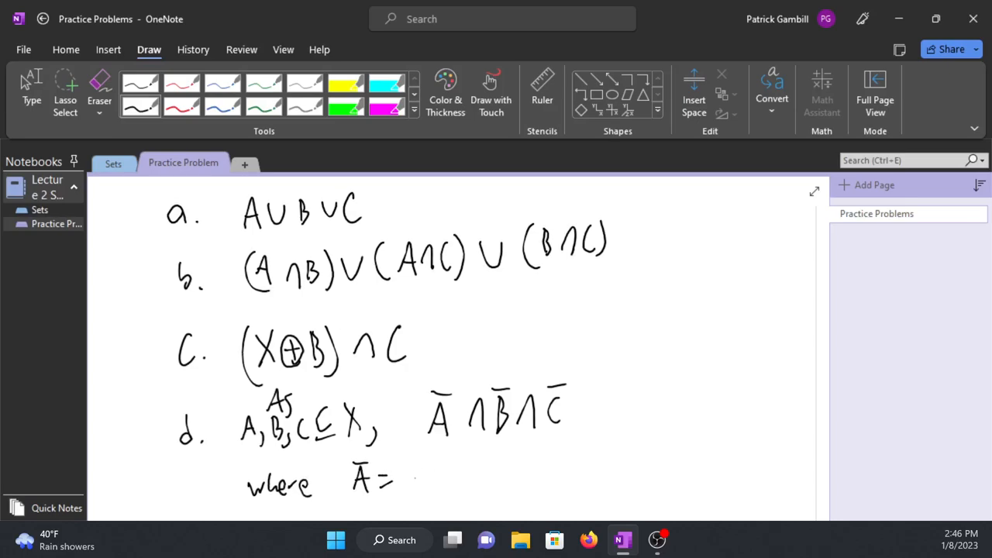
type("X-A")
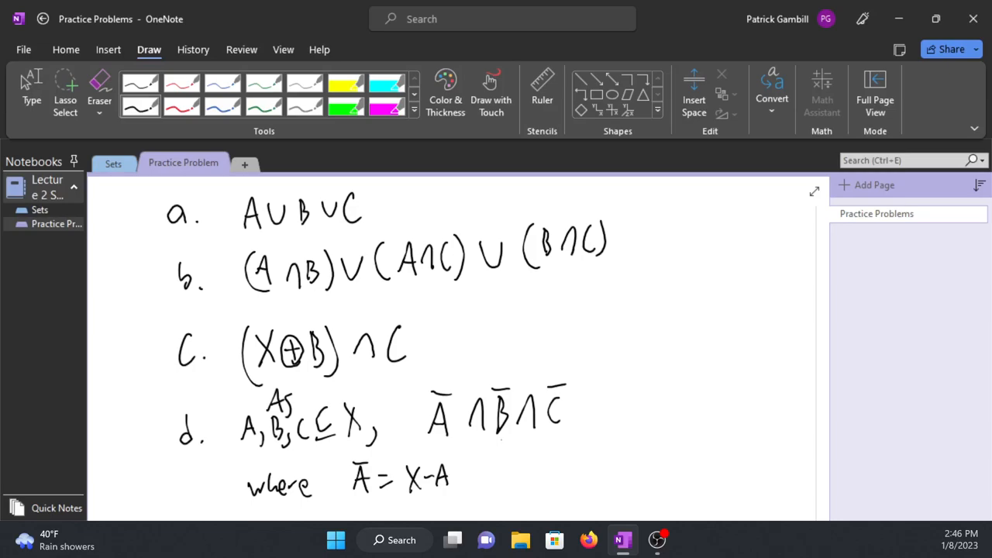
scroll("down", 3)
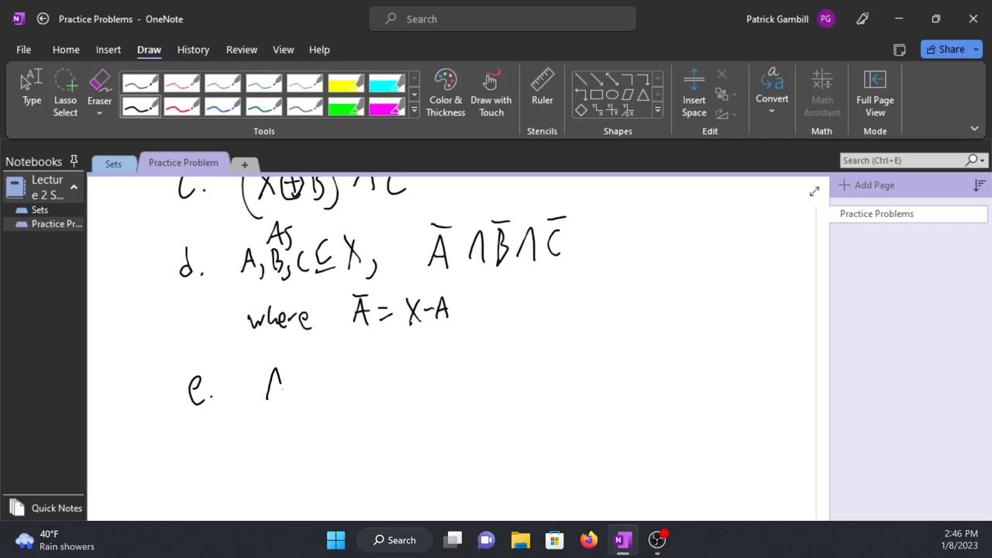
Handwrite 'e. A×B' and 'f. X×∅' as Cartesian product parts.
left_click_drag(264, 388, 338, 379)
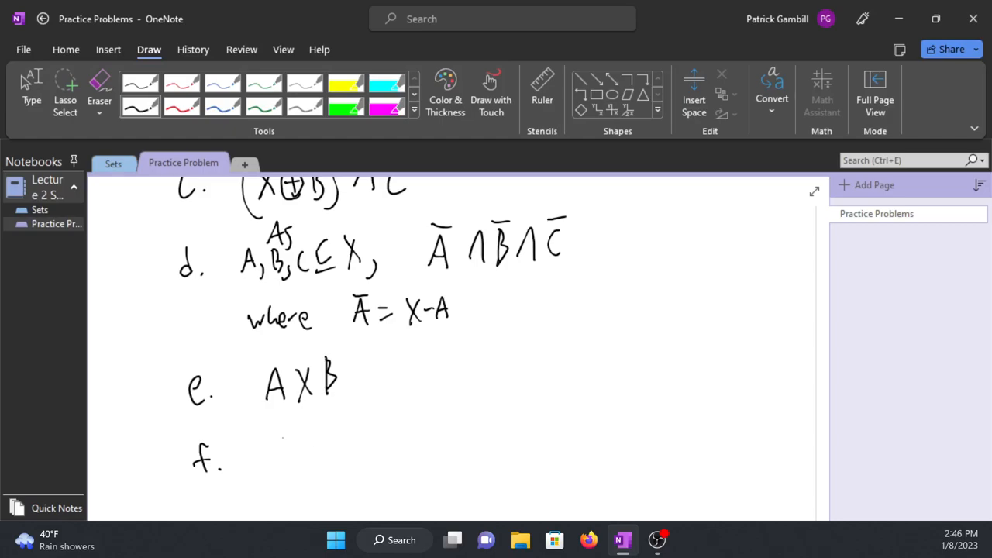
left_click_drag(279, 434, 310, 465)
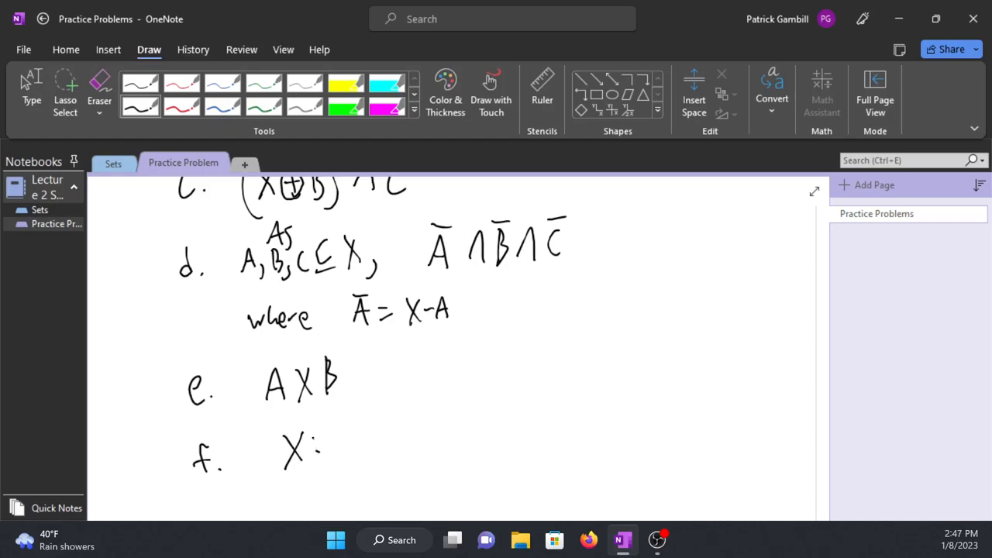
left_click_drag(310, 446, 365, 446)
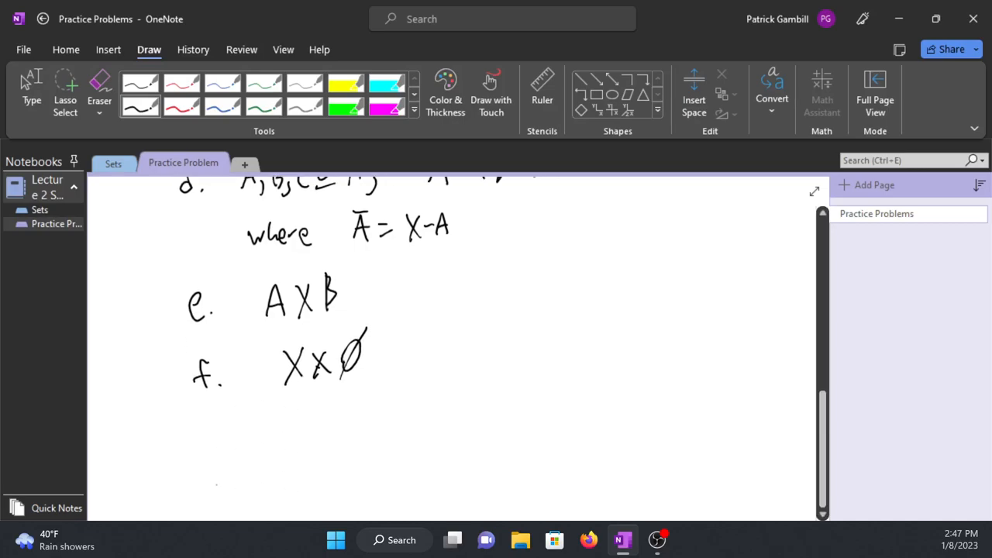
Handwrite 'g. A×B×C' and scroll down to start the next question.
left_click_drag(202, 434, 225, 462)
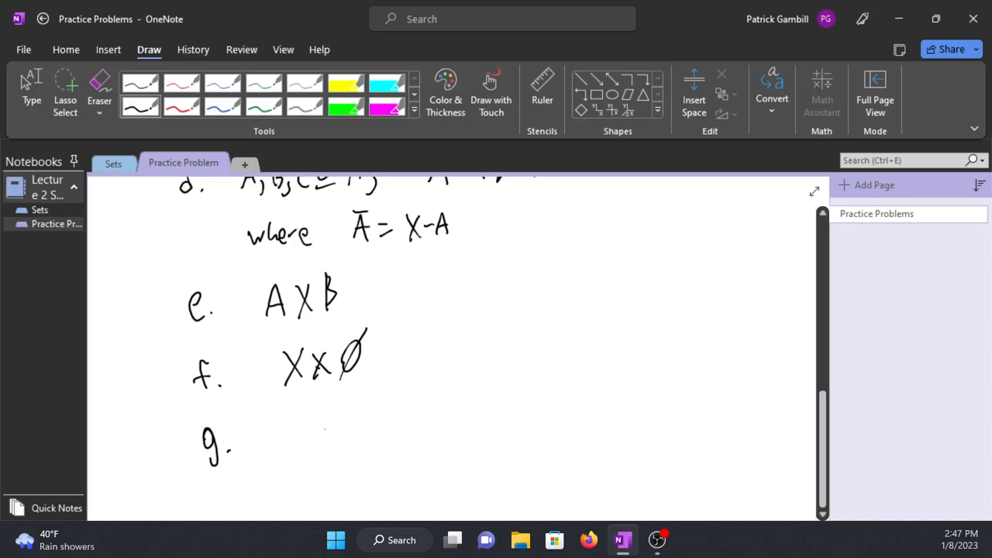
left_click_drag(282, 447, 341, 426)
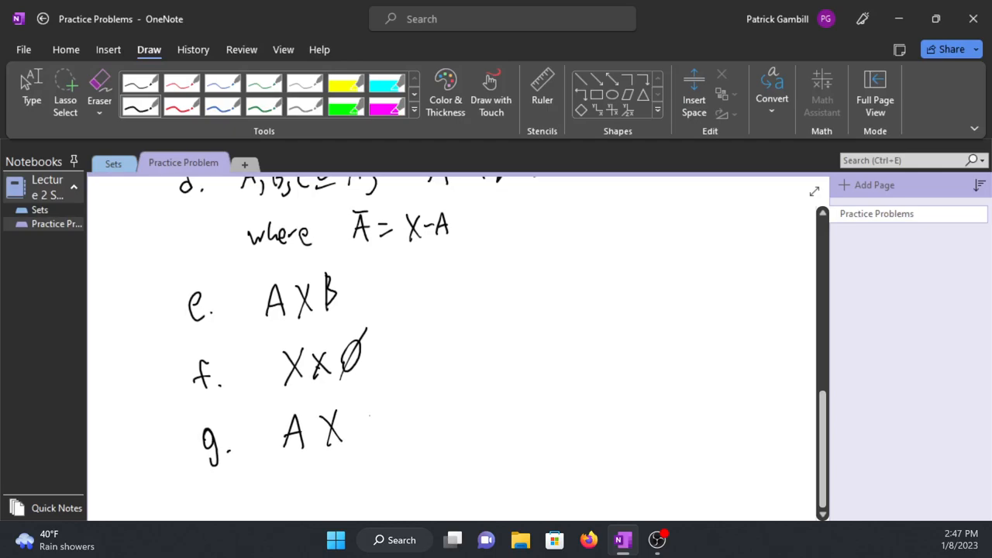
left_click_drag(344, 426, 384, 431)
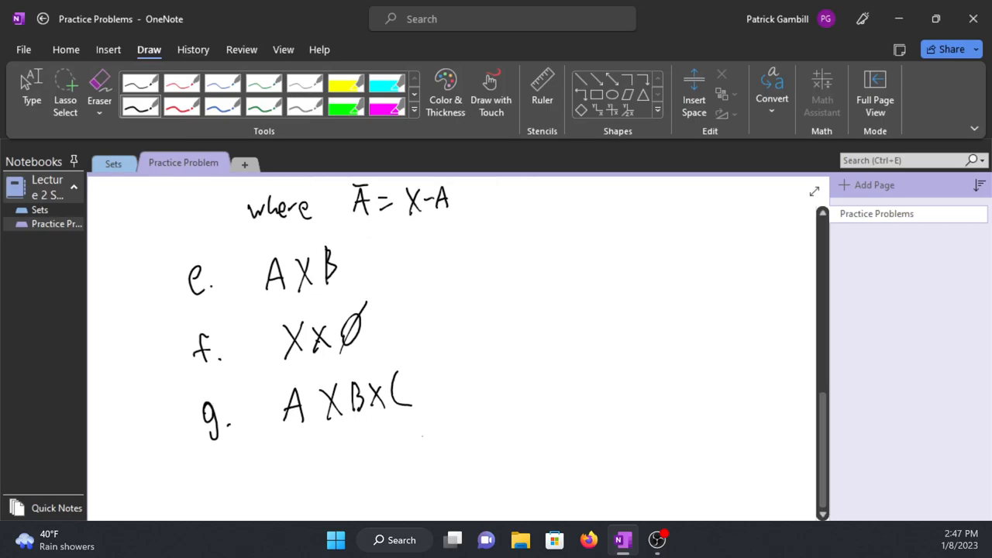
scroll("down", 3)
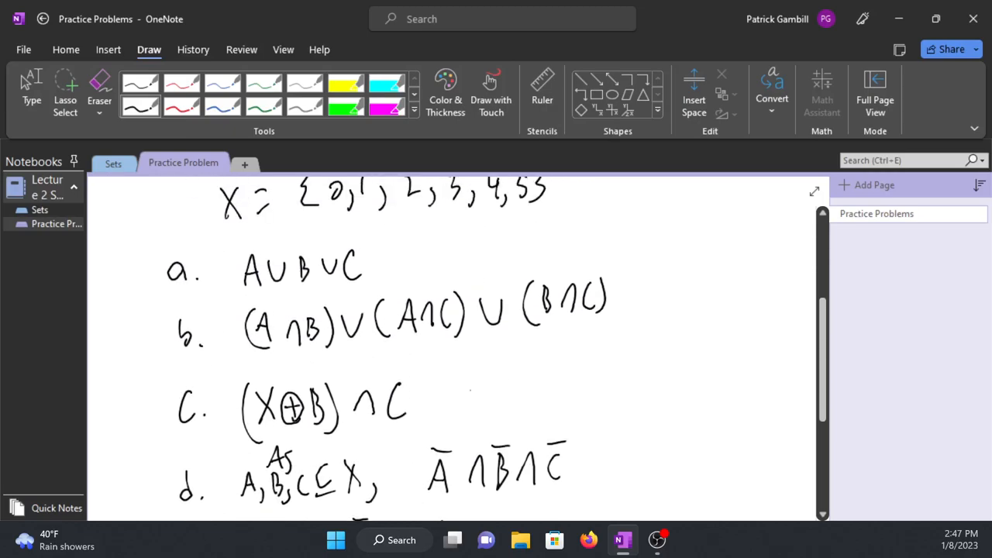
scroll("down", 3)
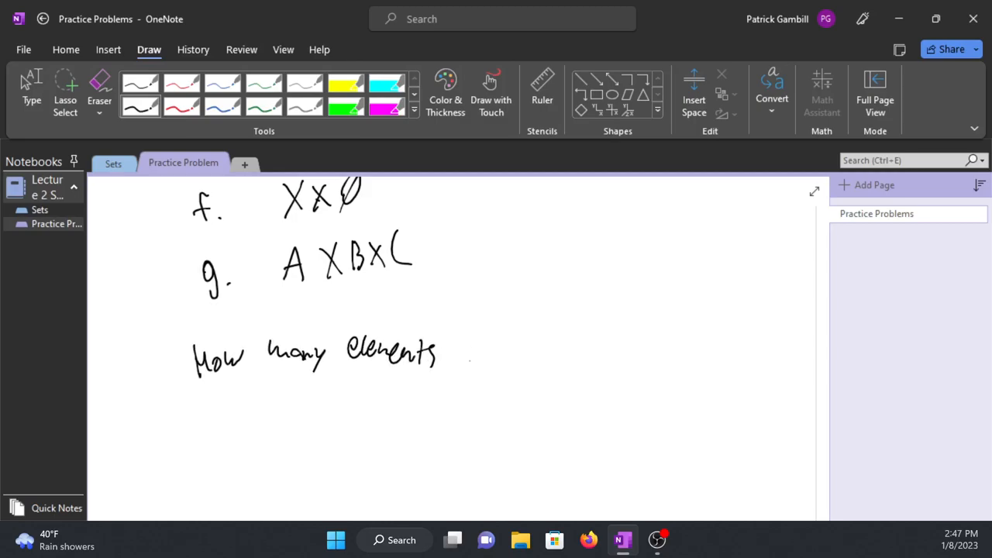
Finish the heading 'How many unique elements are in the following'.
left_click_drag(462, 354, 558, 353)
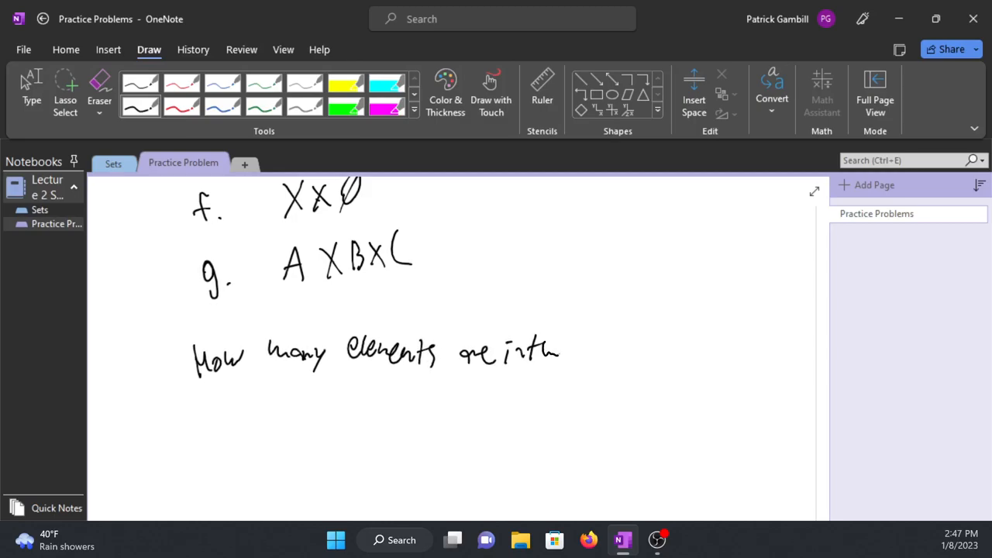
left_click_drag(564, 353, 639, 354)
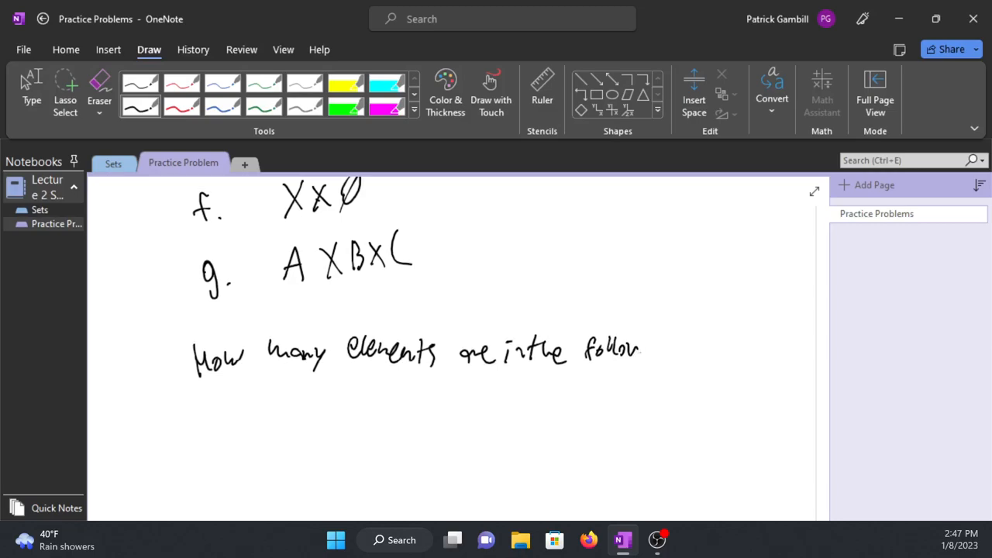
left_click_drag(643, 349, 728, 349)
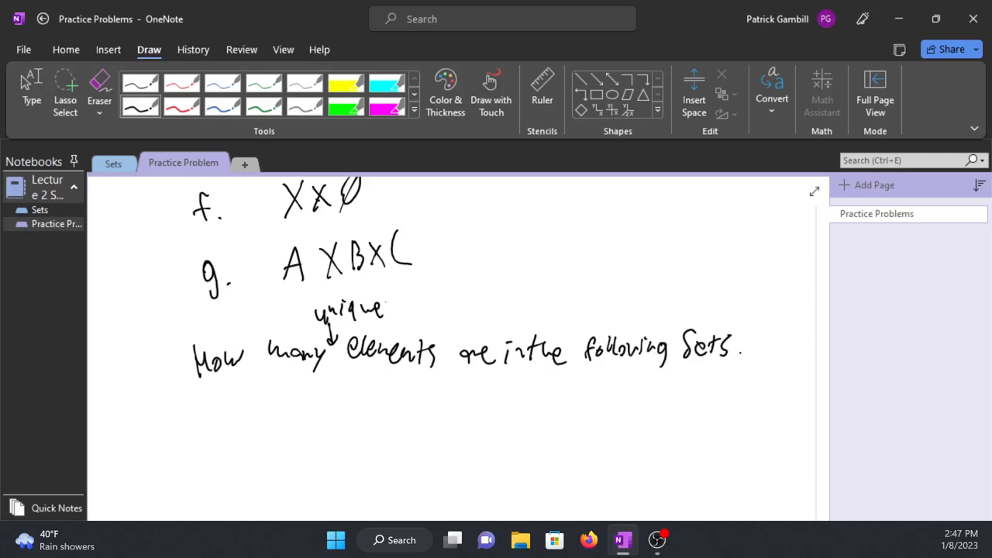
scroll("down", 3)
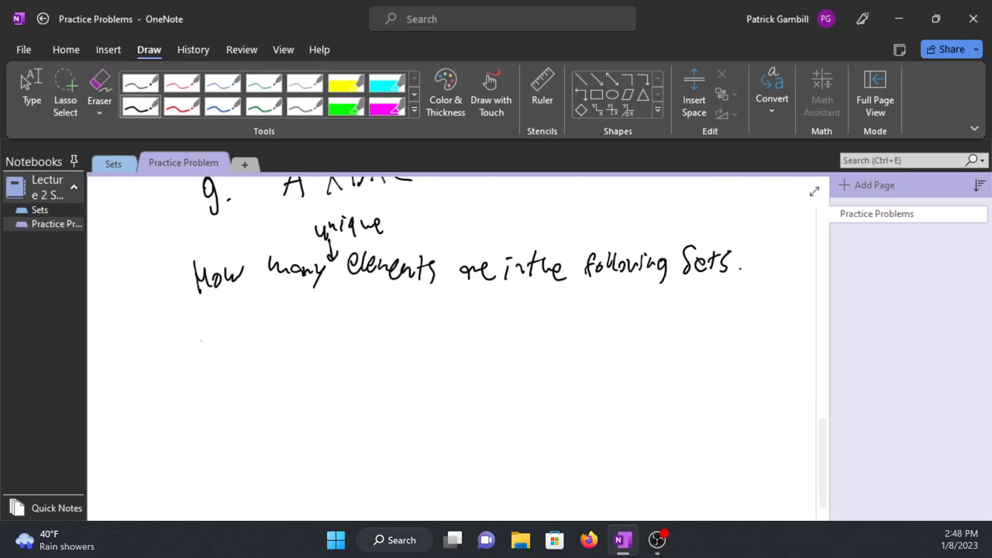
Handwrite item a, {x | x∈ℤ and 0≤x≤7}, and label item b.
left_click_drag(186, 325, 209, 349)
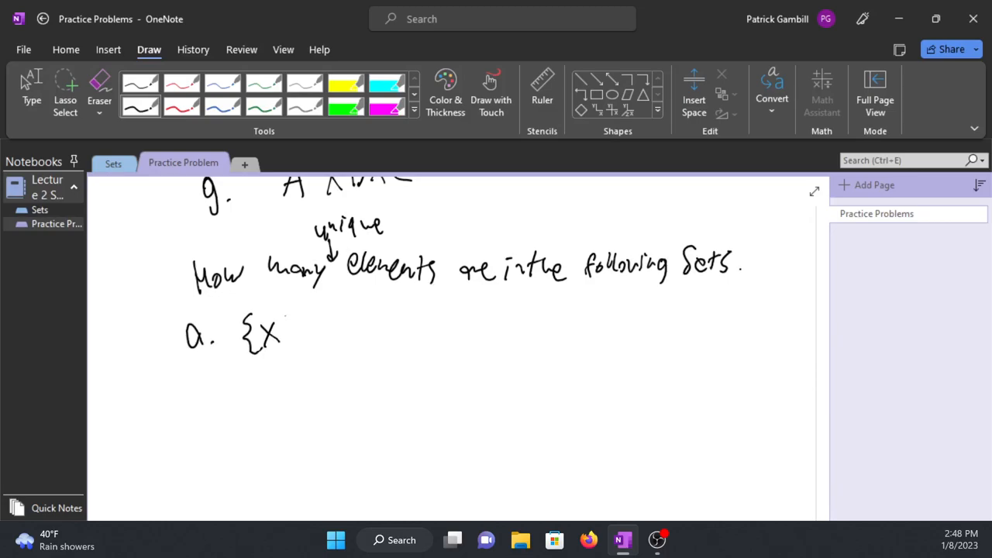
left_click_drag(287, 318, 287, 357)
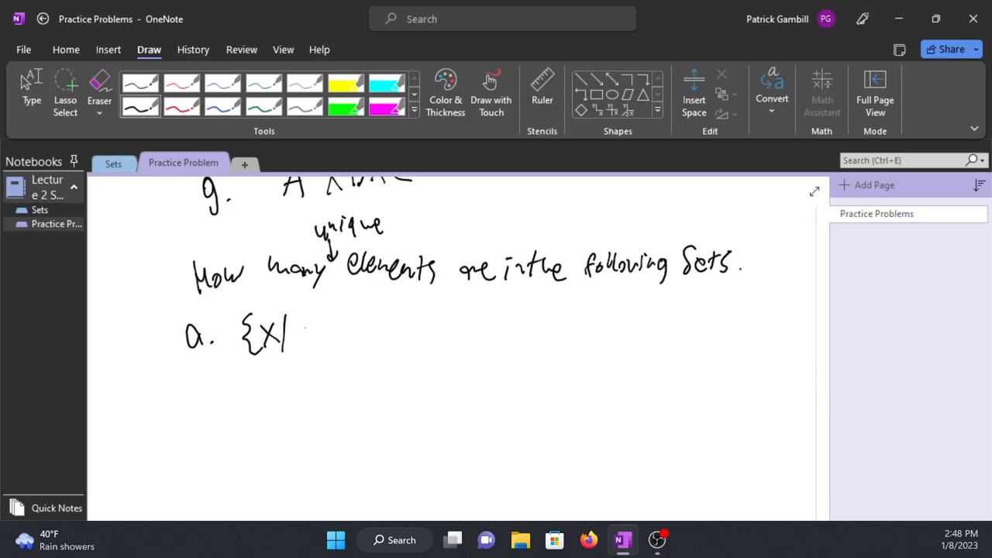
left_click_drag(303, 333, 333, 341)
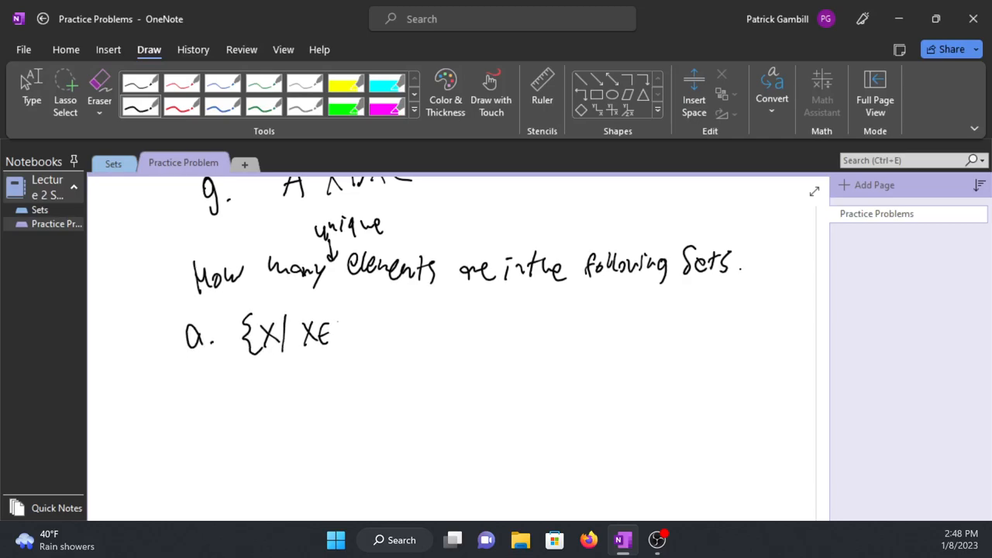
left_click_drag(333, 326, 353, 344)
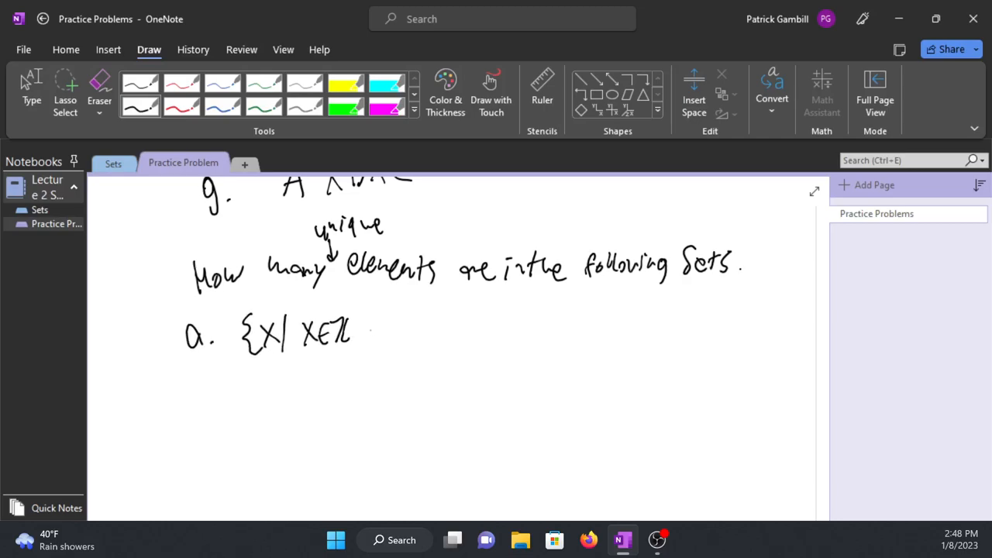
left_click_drag(359, 328, 396, 338)
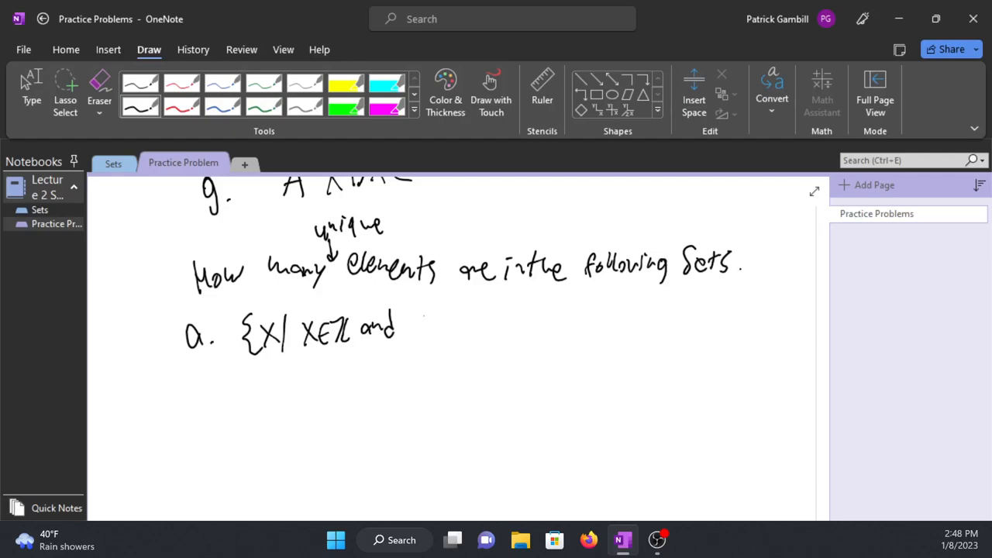
left_click_drag(411, 329, 458, 318)
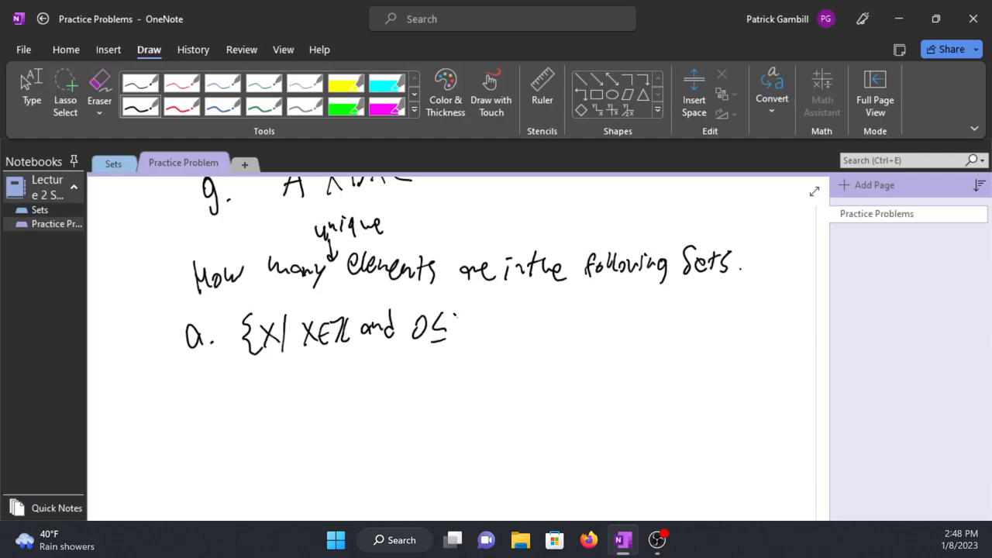
left_click_drag(457, 326, 512, 326)
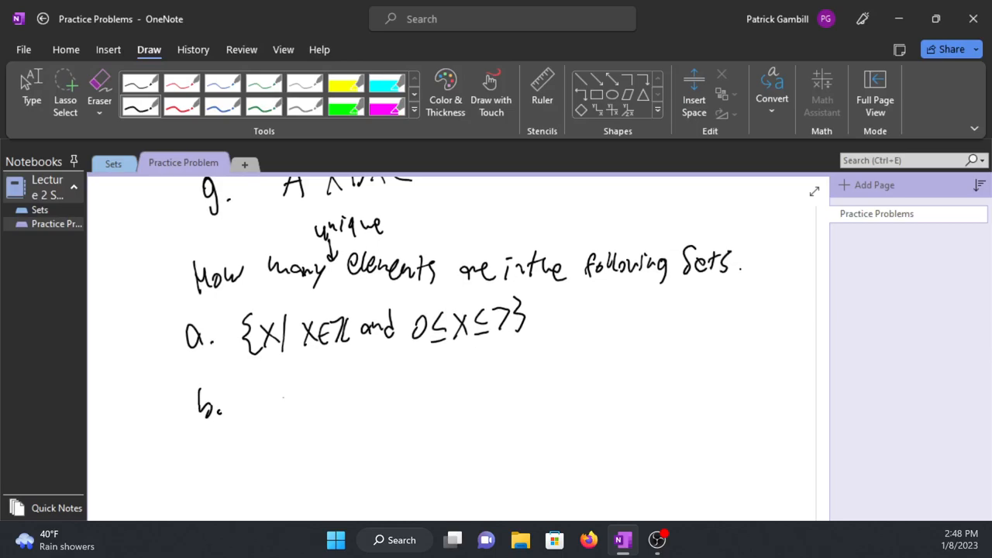
Handwrite item b, {x | x is odd and 3≤x≤13}, and item c, A×C.
left_click_drag(261, 403, 307, 387)
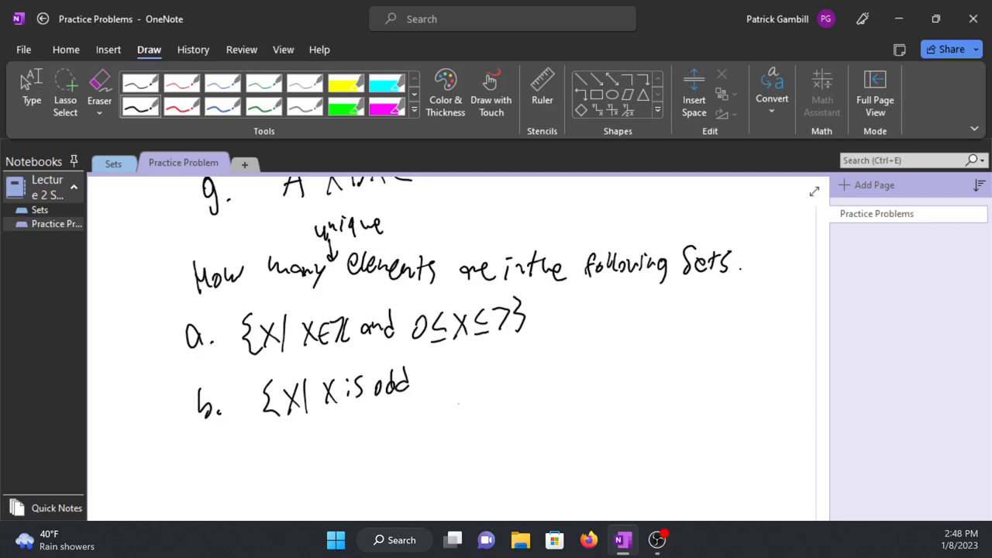
left_click_drag(422, 380, 462, 380)
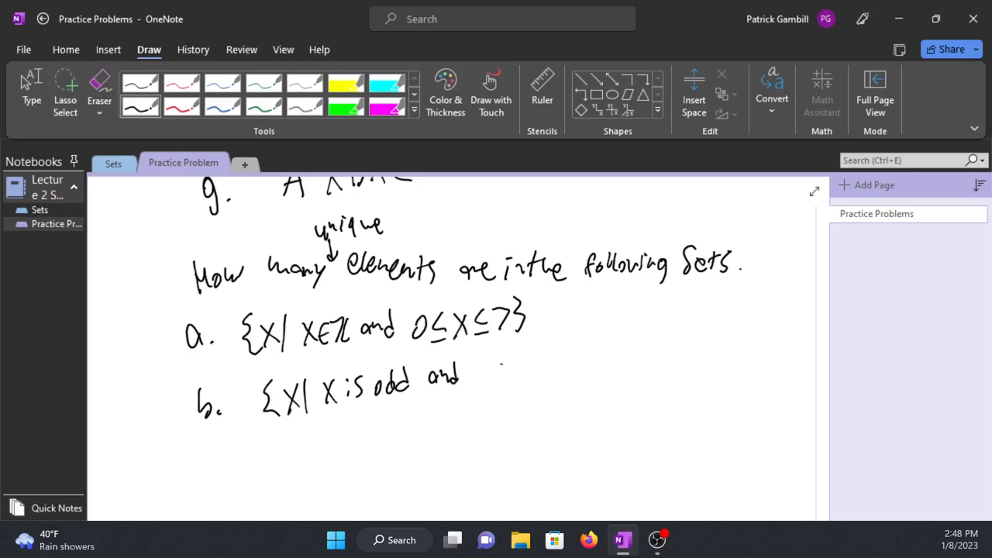
left_click_drag(504, 360, 514, 380)
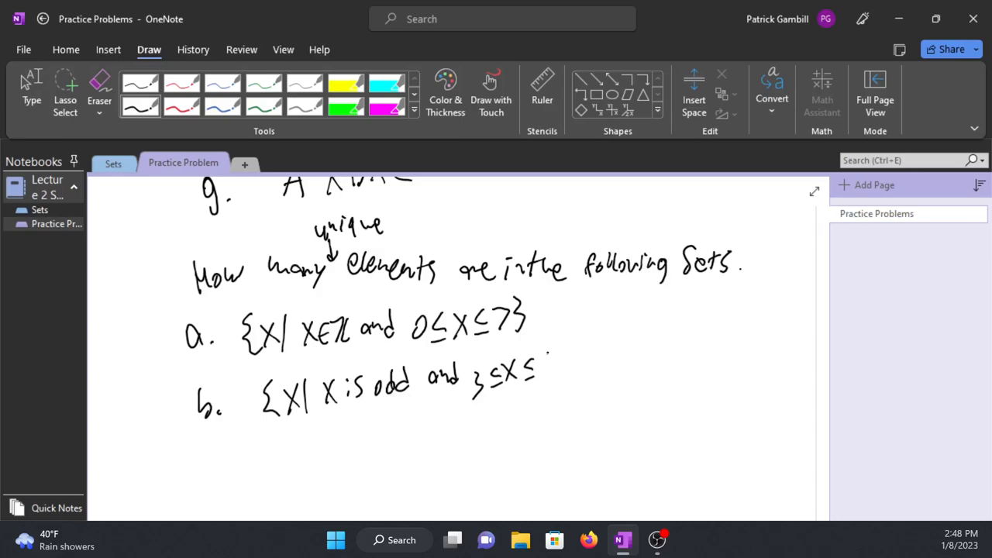
left_click_drag(543, 372, 577, 372)
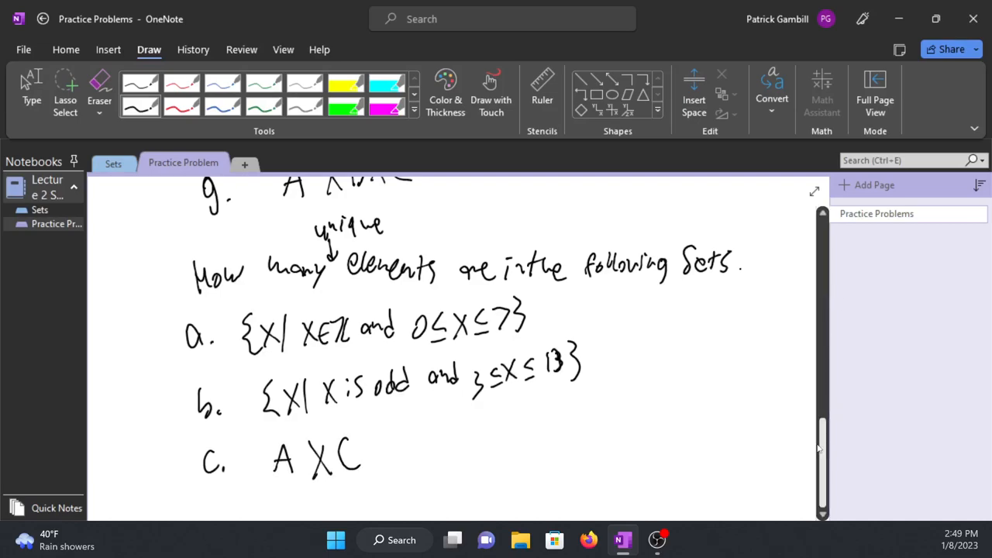
Handwrite item d, {x | x is a subset of A}, below item c.
scroll("down", 3)
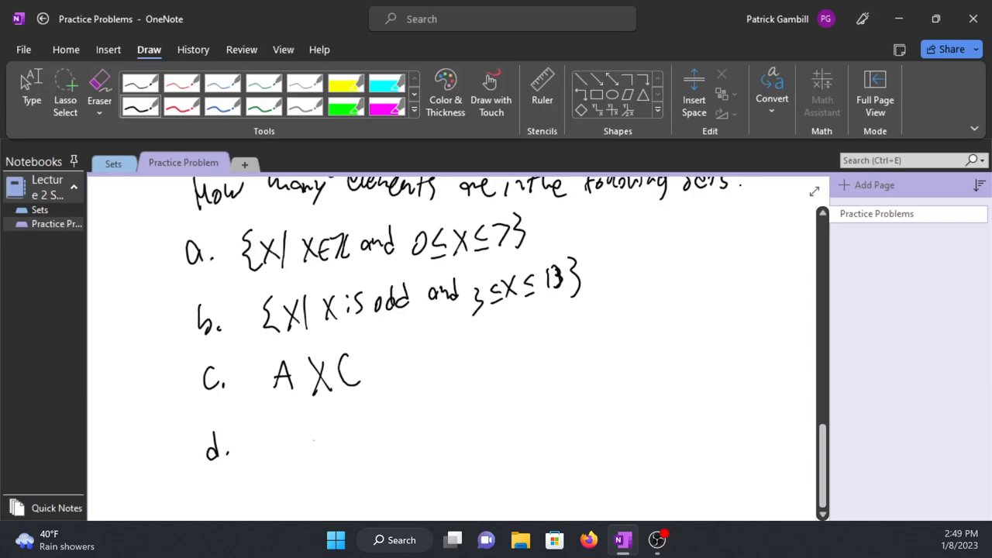
left_click_drag(264, 446, 313, 447)
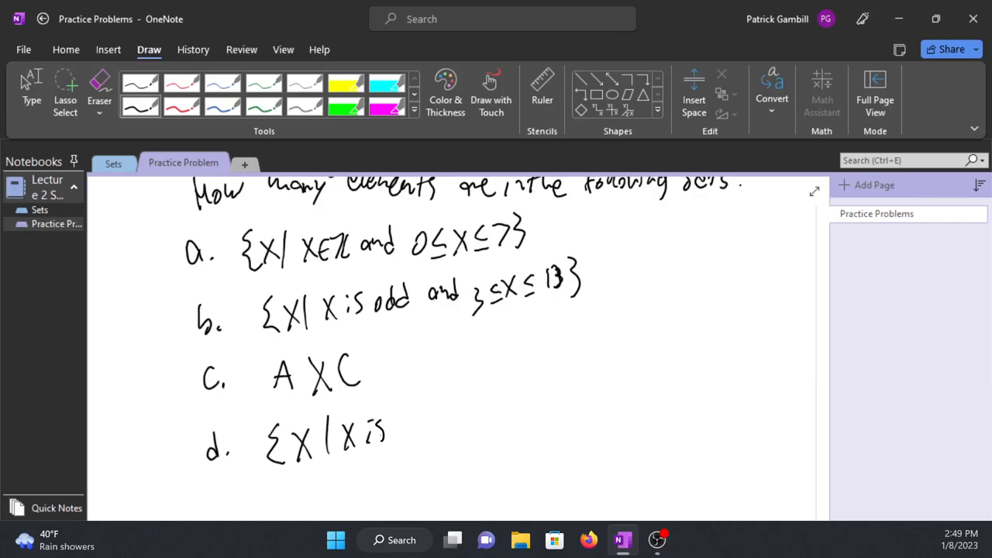
left_click_drag(395, 431, 465, 426)
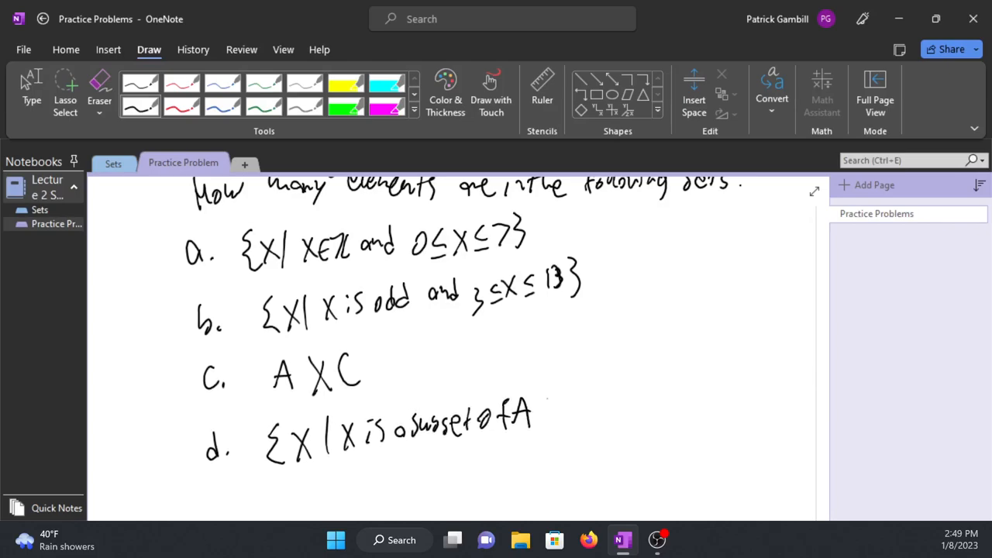
left_click_drag(534, 395, 555, 434)
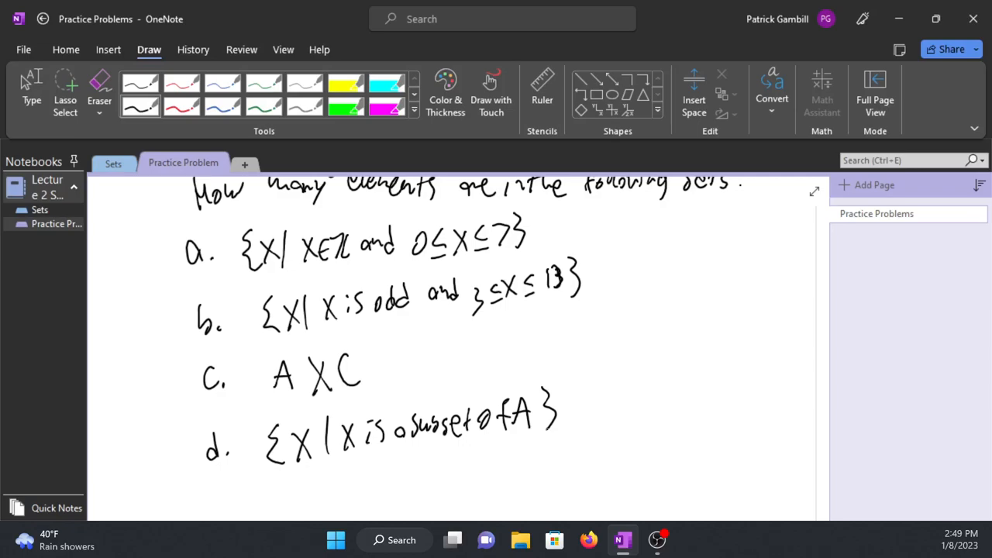
scroll("down", 3)
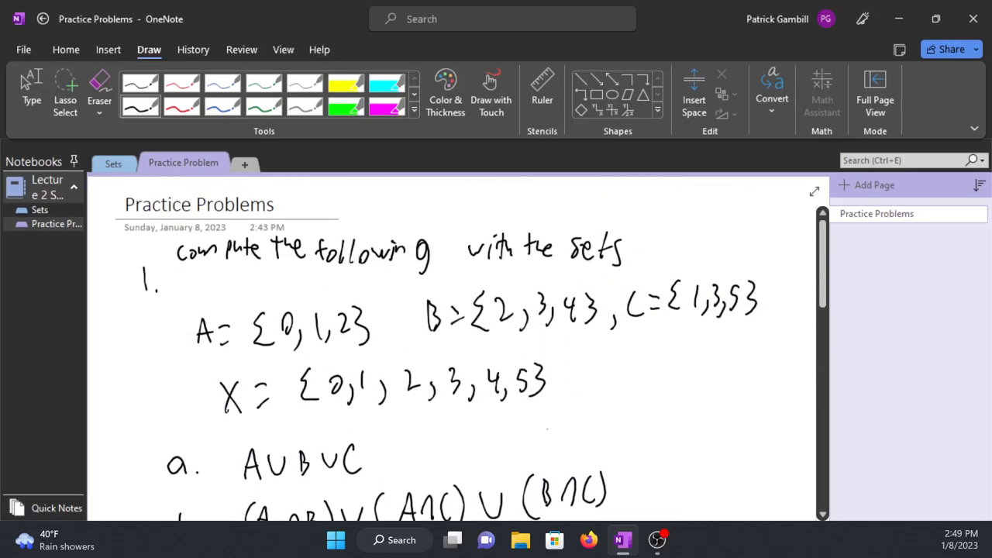
Scroll down past item d to make room for problem 3.
scroll("down", 3)
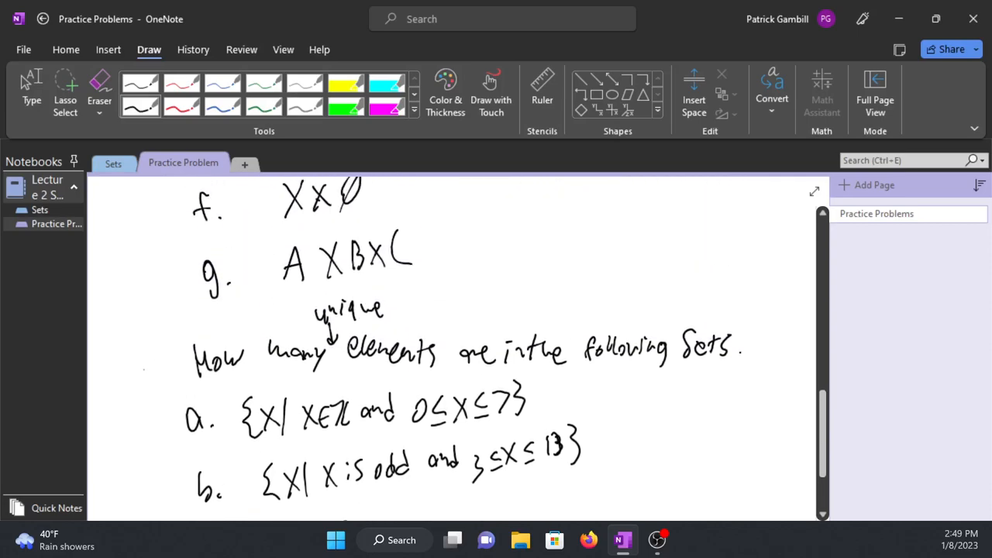
scroll("down", 3)
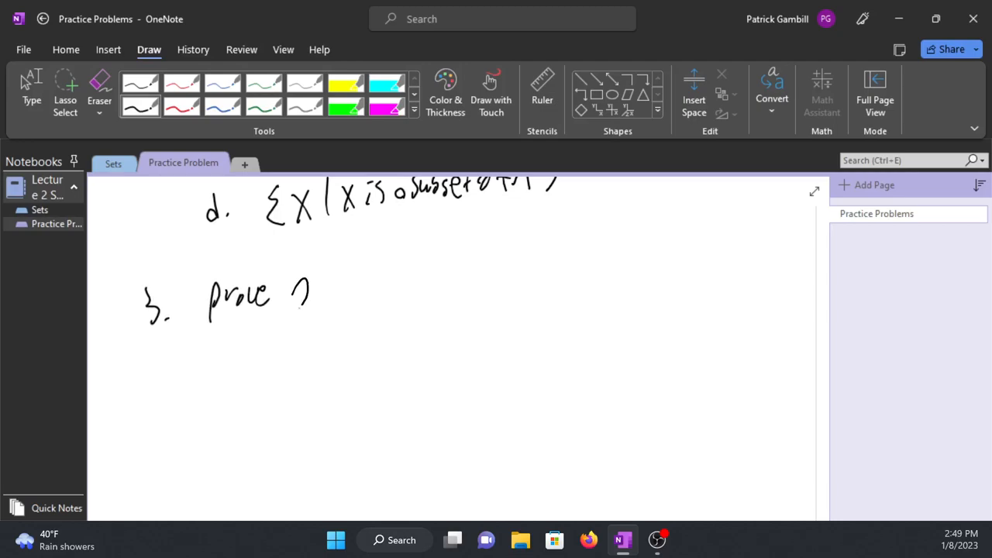
Erase the stray mark and ink 'A×∅ = ∅ ∀A' after 'prove' in problem 3.
left_click_drag(291, 292, 344, 307)
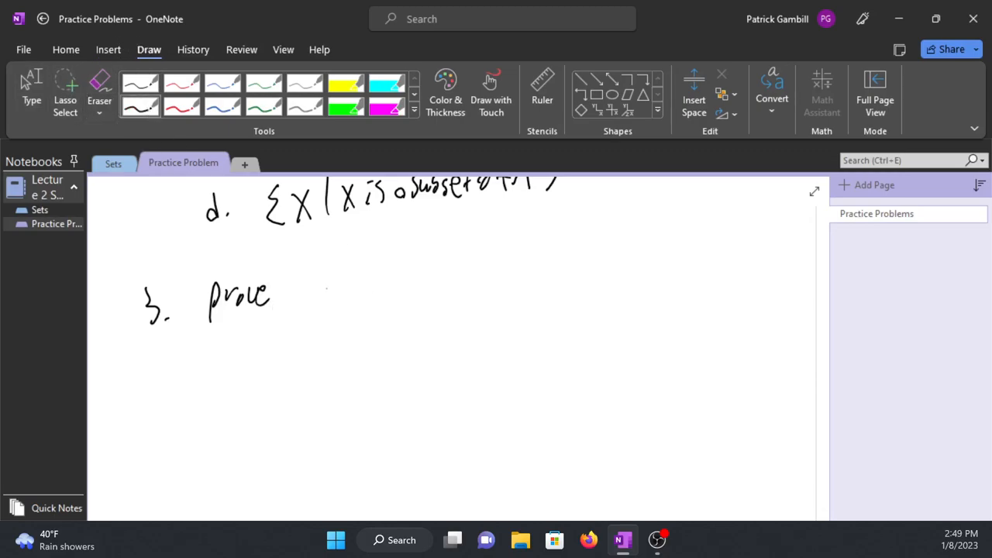
left_click_drag(322, 279, 368, 313)
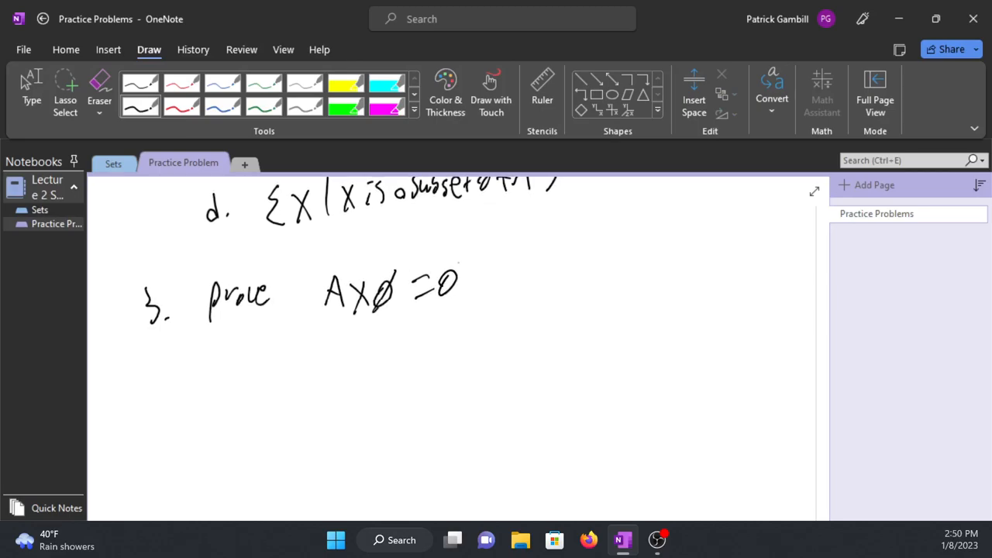
left_click_drag(496, 279, 551, 271)
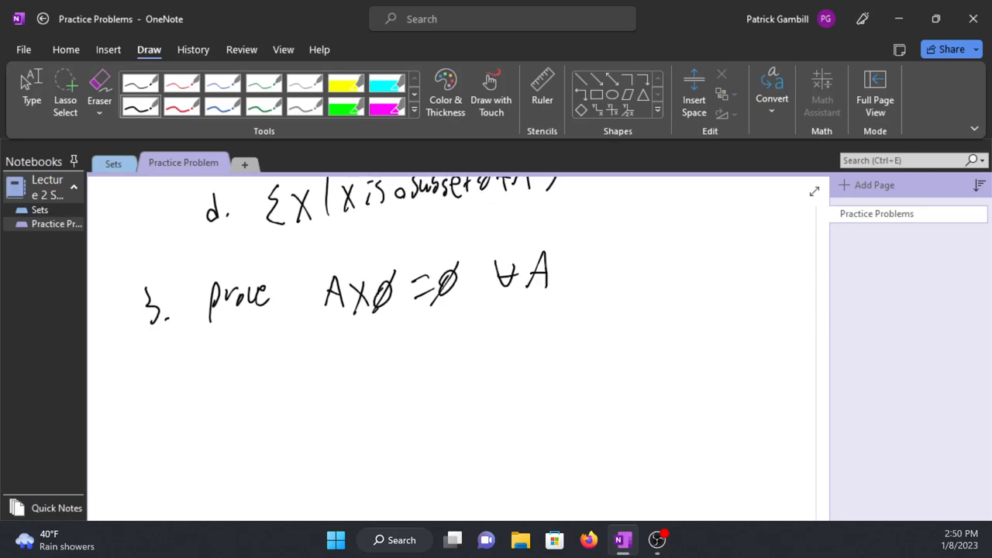
Handwrite '4. A' to begin problem 4.
left_click_drag(151, 387, 167, 415)
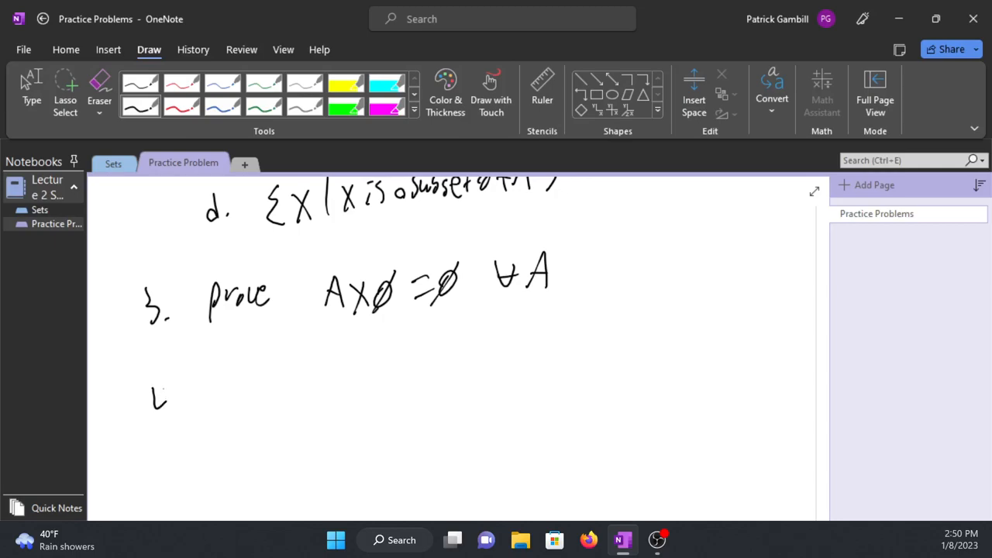
left_click_drag(155, 388, 173, 419)
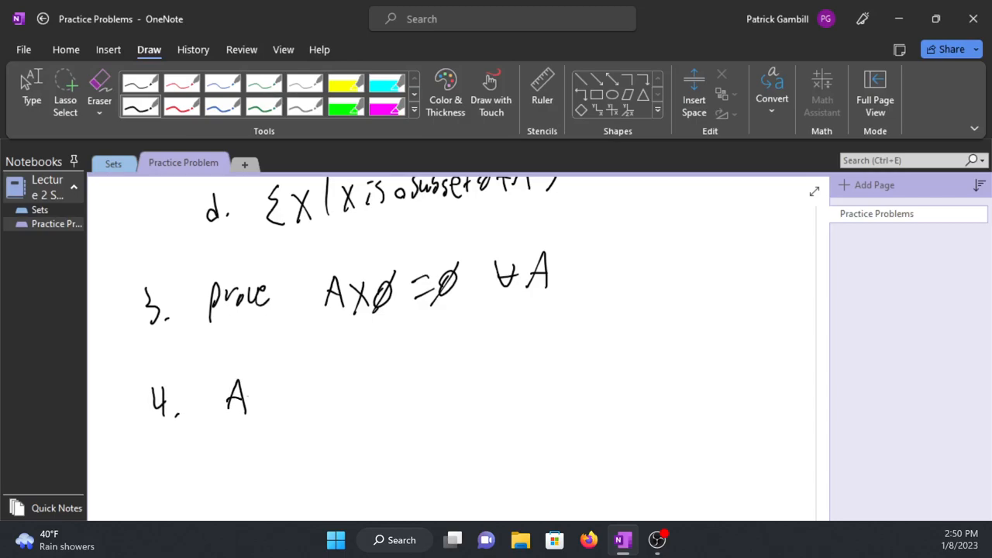
Ink part a, A∩(B∪C) = (A∩B)∪(A∩C) for sets A, B, C.
left_click_drag(256, 396, 325, 395)
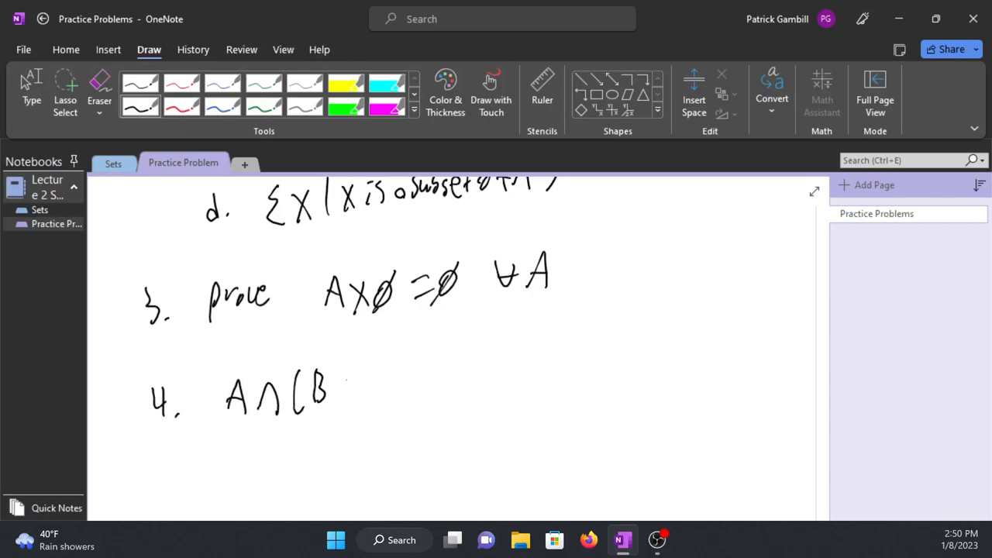
left_click_drag(326, 387, 442, 365)
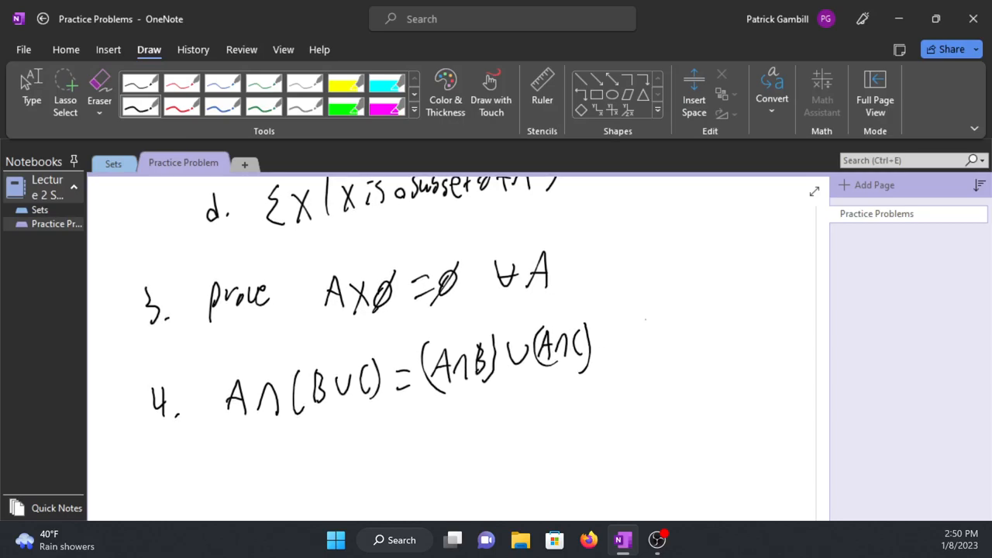
left_click_drag(632, 341, 713, 338)
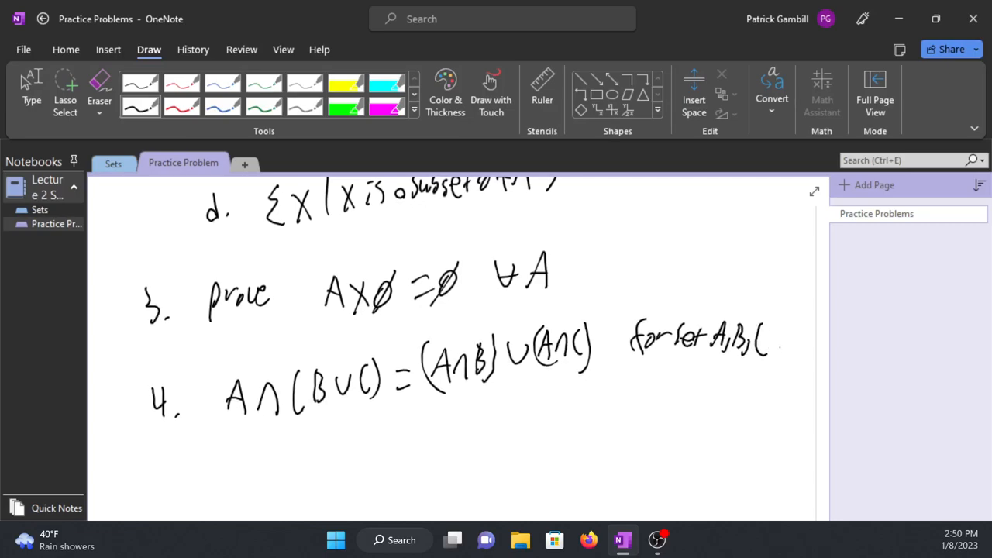
scroll("down", 3)
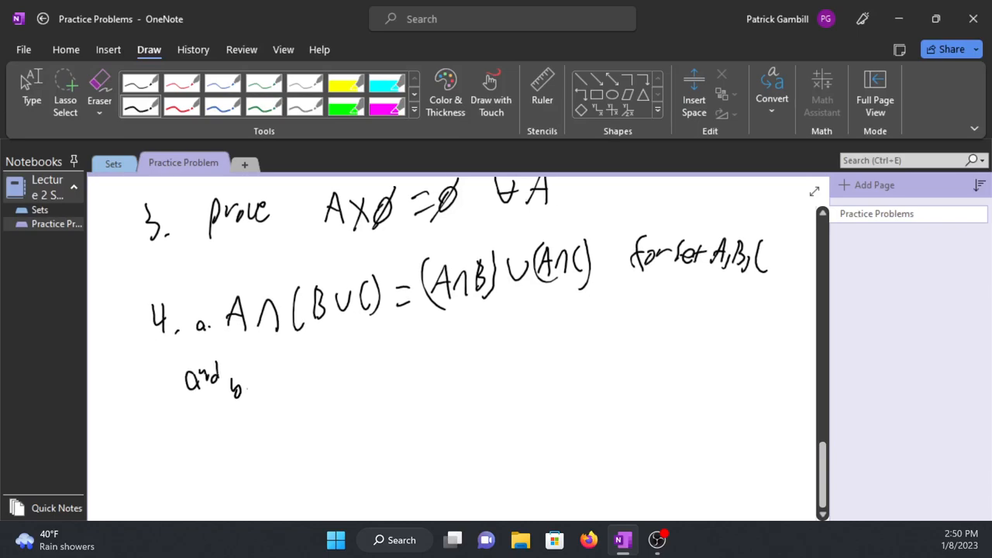
Ink part b, A∪(B∩C) = (A∪B)∩(A∪C).
left_click_drag(279, 380, 310, 388)
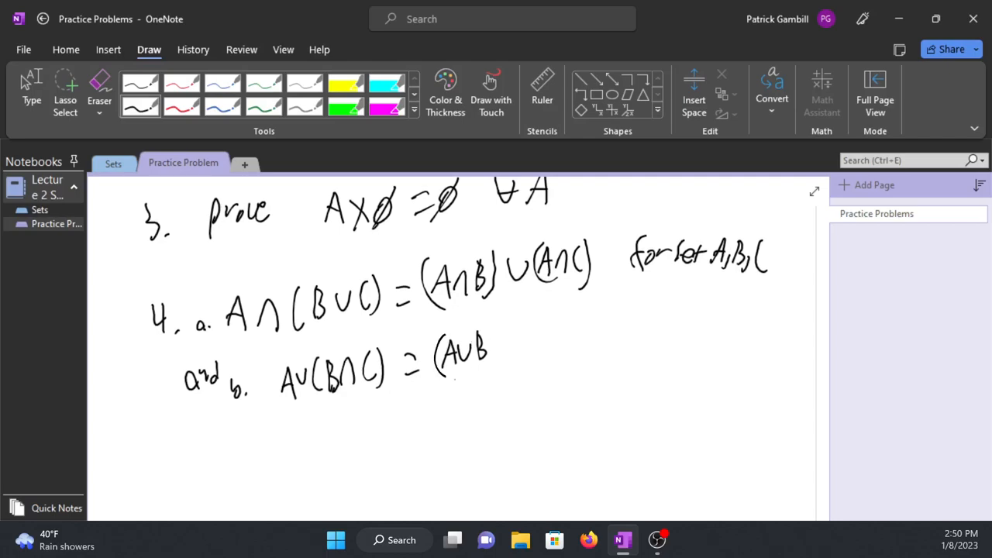
left_click_drag(496, 349, 535, 364)
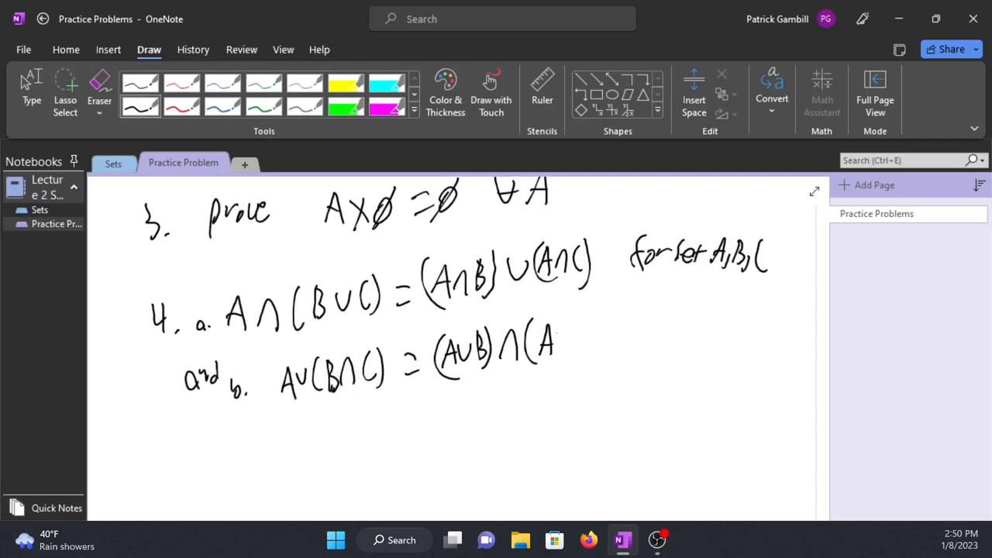
left_click_drag(551, 341, 597, 356)
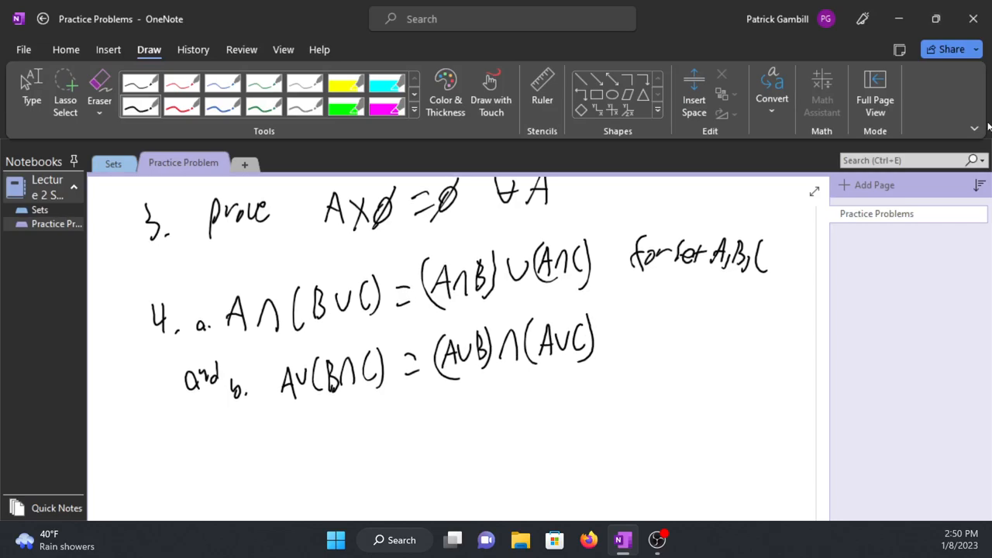
scroll("down", 3)
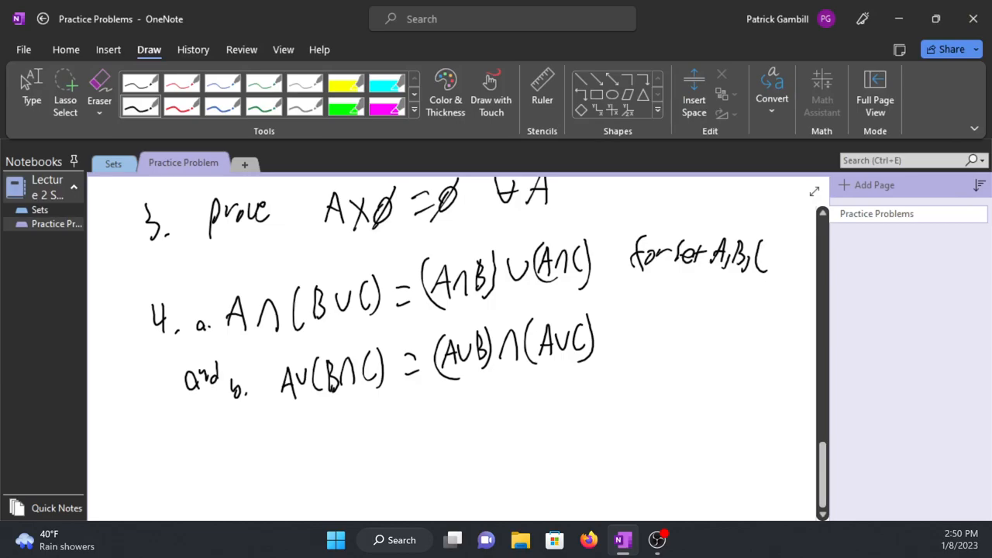